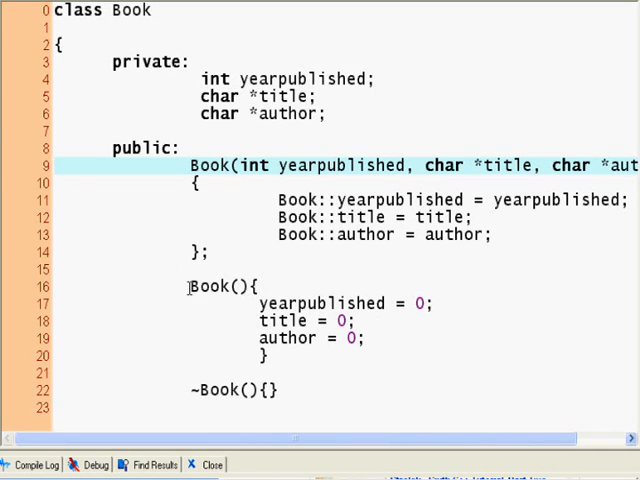
Delete a selected block of code and assign a default value of 2000
{"action": "double_click", "coordinate": [210, 287]}
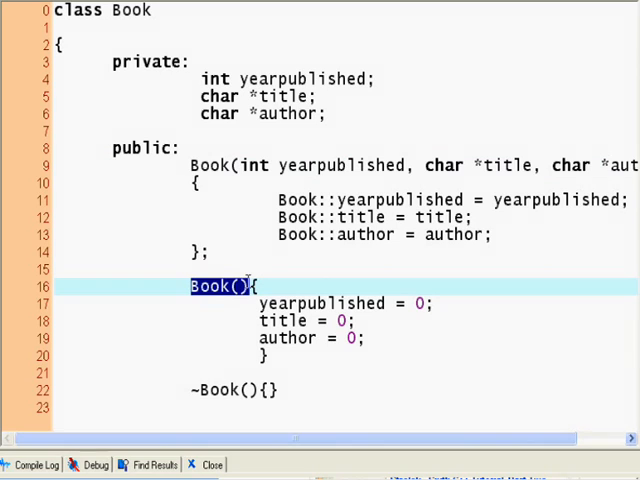
{"action": "left_click", "coordinate": [240, 303]}
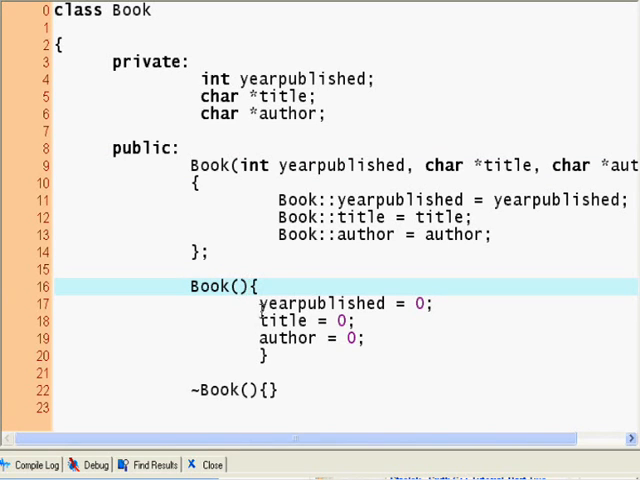
{"action": "left_click_drag", "start_coordinate": [55, 270], "coordinate": [270, 357]}
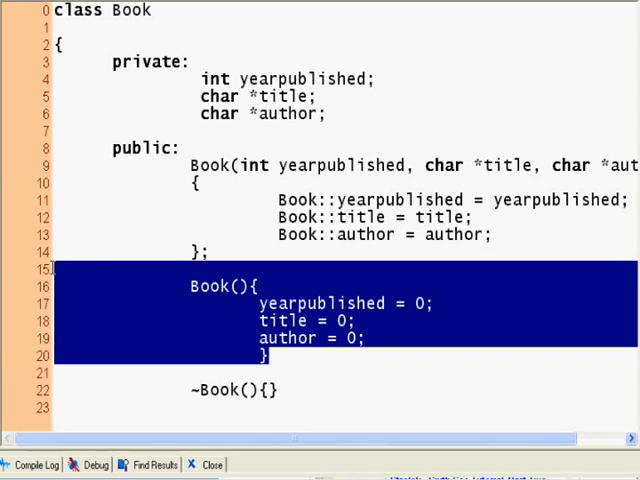
{"action": "key", "text": "Delete"}
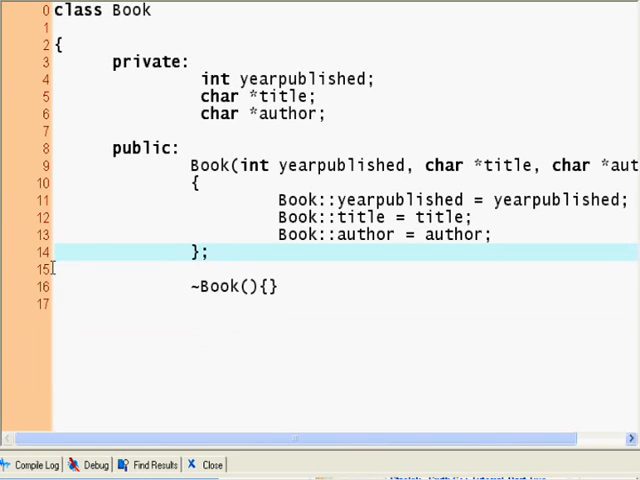
{"action": "scroll", "scroll_direction": "left", "scroll_amount": 3}
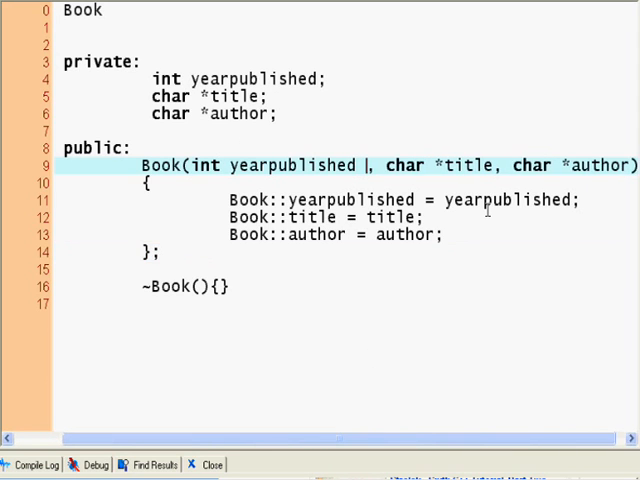
{"action": "type", "text": "="}
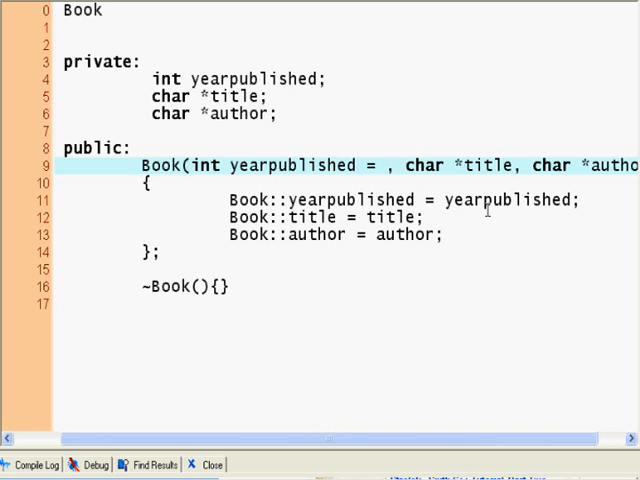
{"action": "type", "text": "2000"}
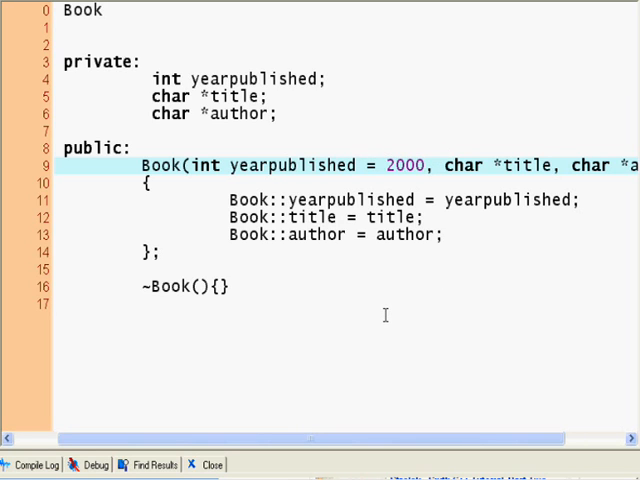
{"action": "mouse_move", "coordinate": [392, 251]}
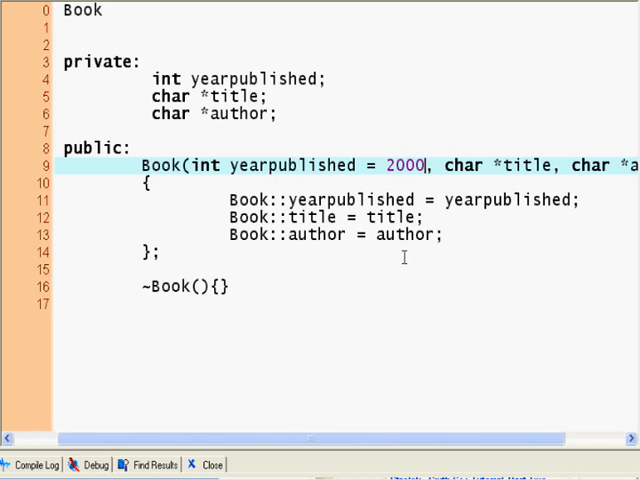
Add a quoted default string beginning "Not Speci"
{"action": "scroll", "scroll_direction": "right", "scroll_amount": 3}
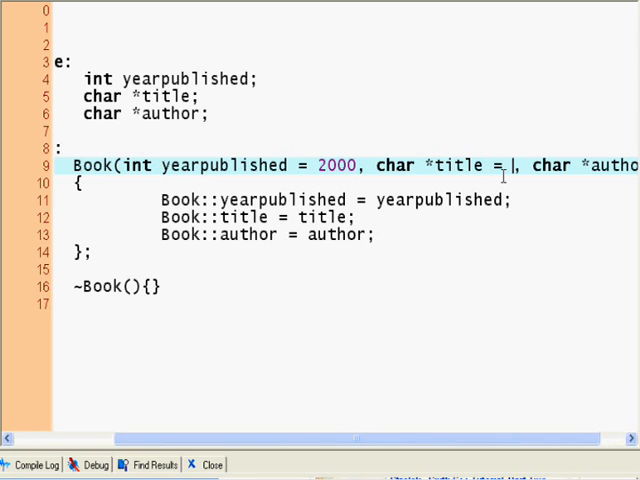
{"action": "type", "text": "\""}
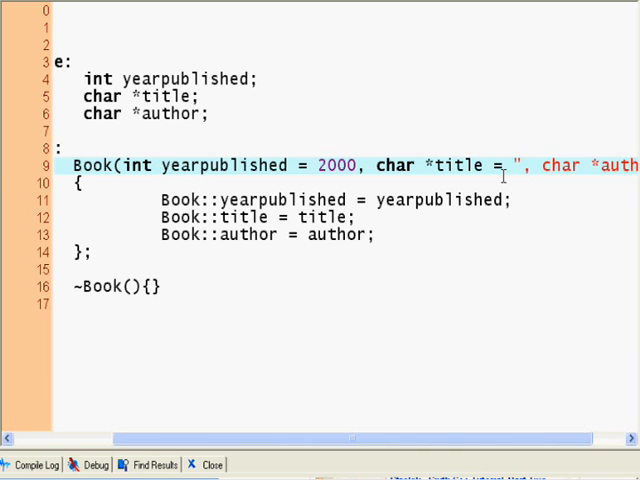
{"action": "type", "text": "Not Speci"}
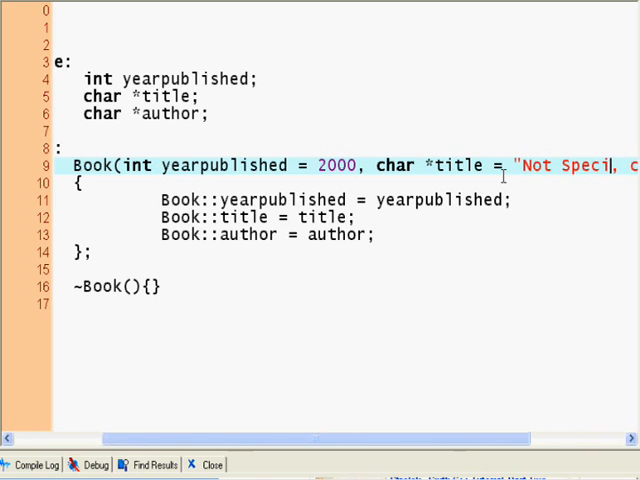
{"action": "scroll", "scroll_direction": "right", "scroll_amount": 3}
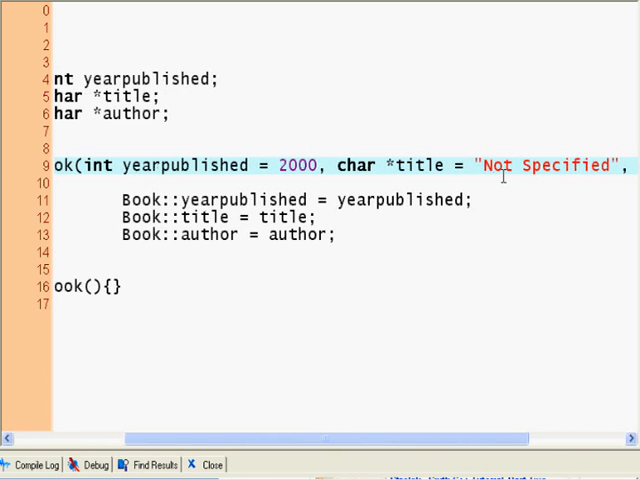
{"action": "scroll", "scroll_direction": "right", "scroll_amount": 3}
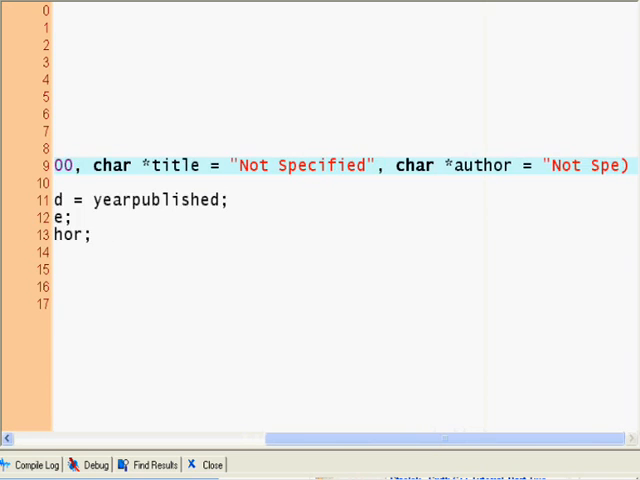
{"action": "scroll", "scroll_direction": "right", "scroll_amount": 3}
{"action": "type", "text": "cified\""}
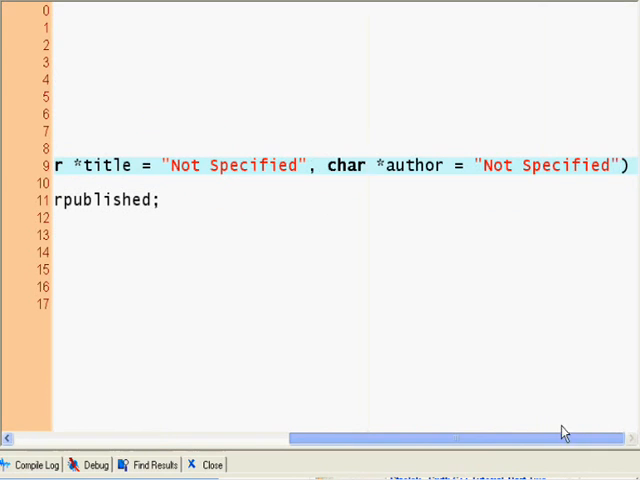
{"action": "scroll", "scroll_direction": "left", "scroll_amount": 3}
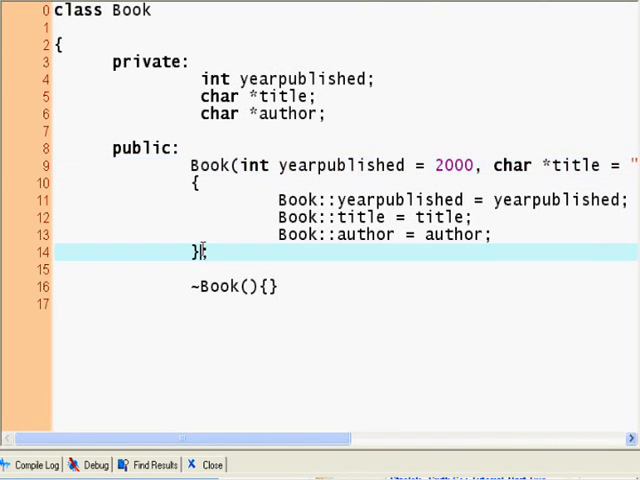
{"action": "mouse_move", "coordinate": [199, 284]}
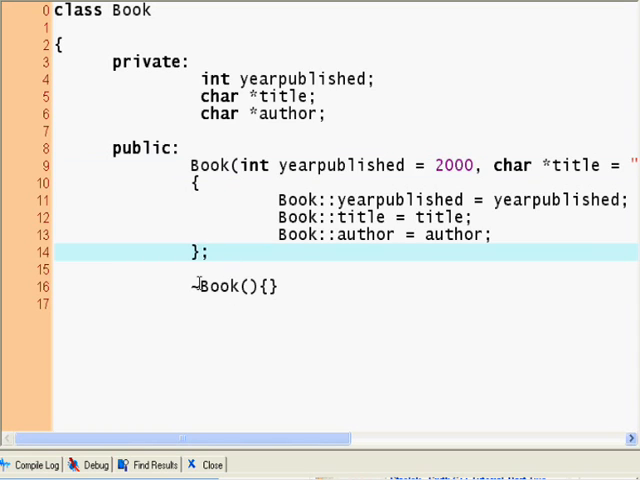
Declare void ShowBook() inside the Book class
{"action": "key", "text": "Return"}
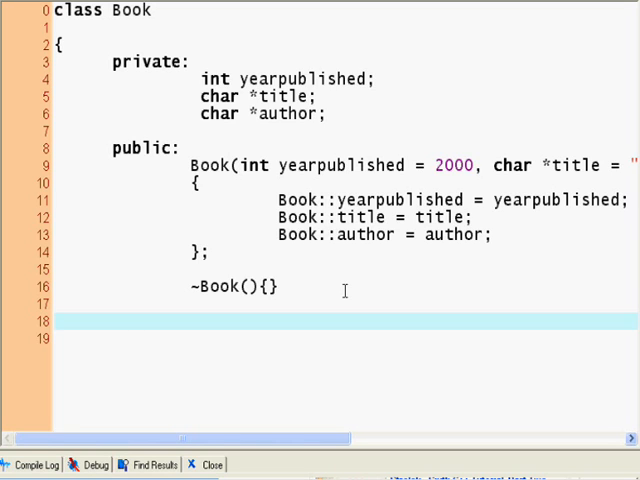
{"action": "type", "text": "void"}
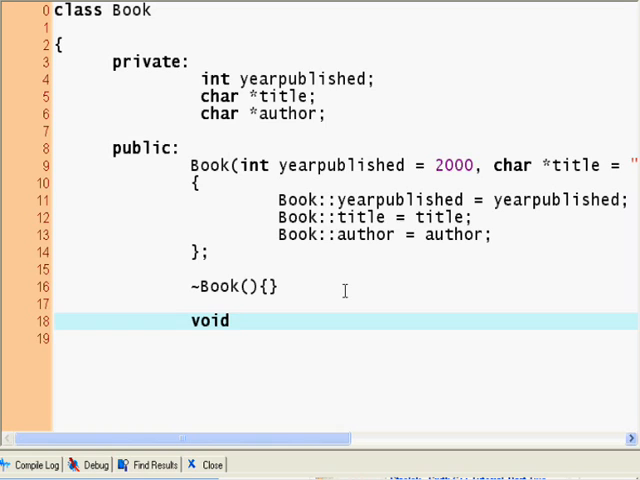
{"action": "type", "text": "ShowB"}
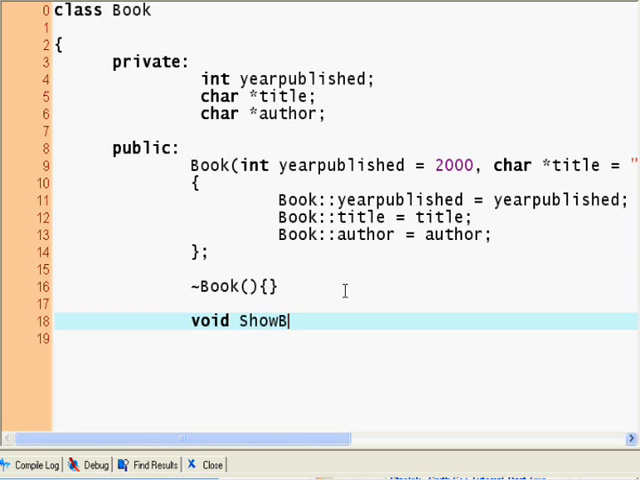
{"action": "type", "text": "ook(){"}
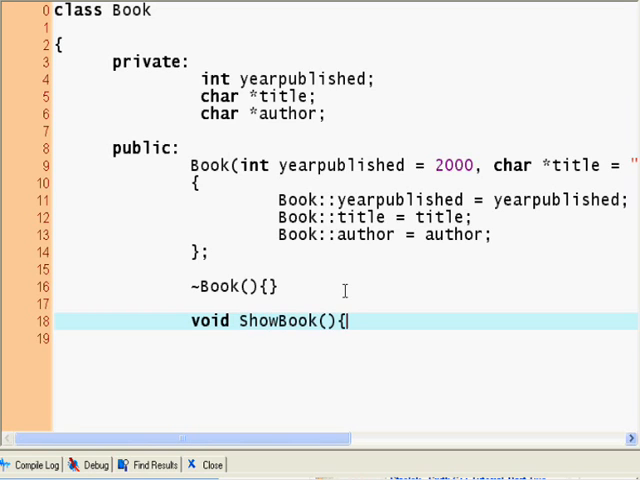
{"action": "type", "text": ";"}
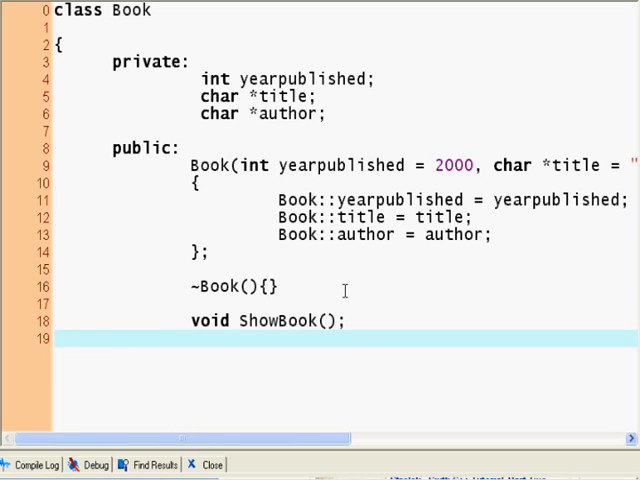
{"action": "type", "text": "};"}
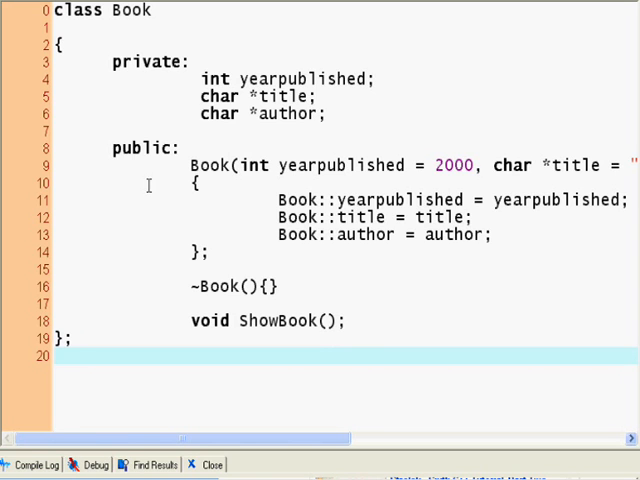
Begin the out-of-class void Book::ShowBook definition
{"action": "left_click", "coordinate": [210, 253]}
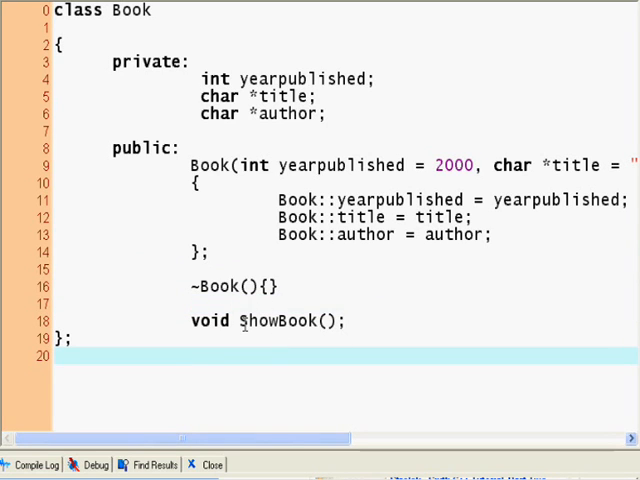
{"action": "type", "text": "Bo"}
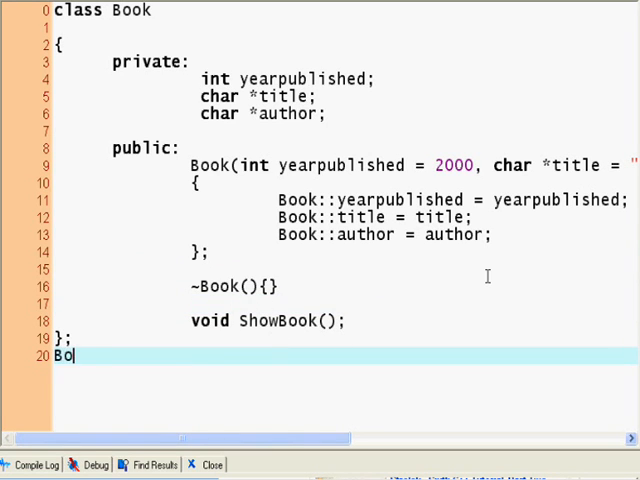
{"action": "type", "text": "ok::"}
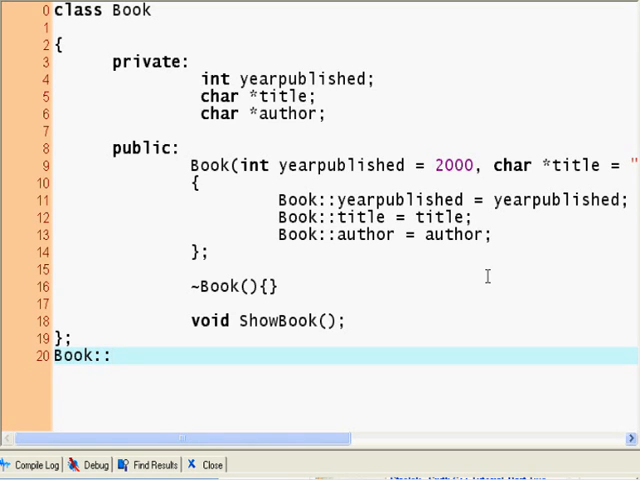
{"action": "type", "text": "ShowBook(){"}
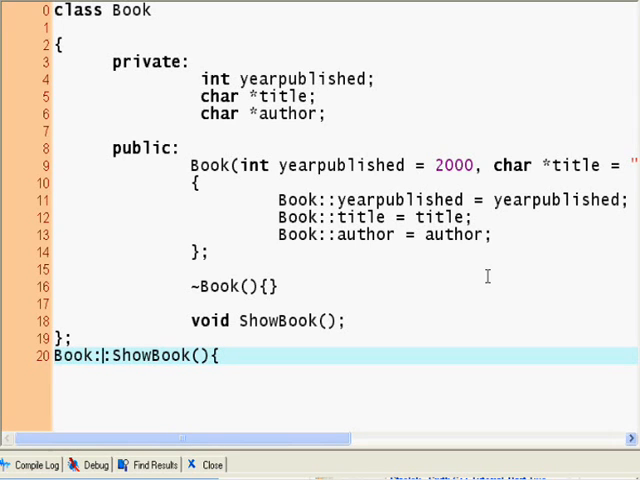
{"action": "type", "text": "void"}
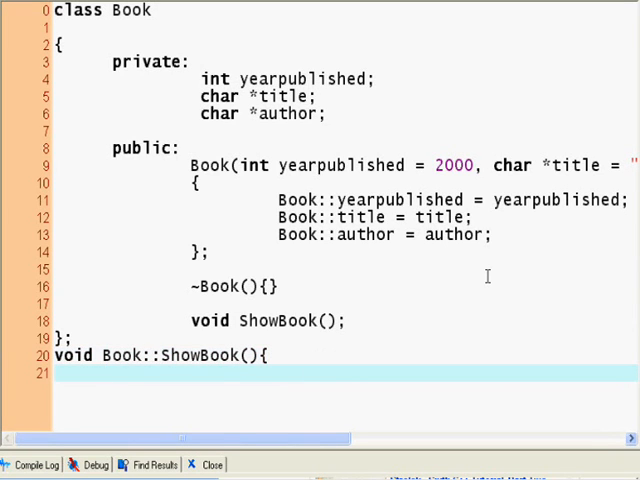
Add cout << "Title:" << title << endl; to ShowBook
{"action": "left_click", "coordinate": [97, 373]}
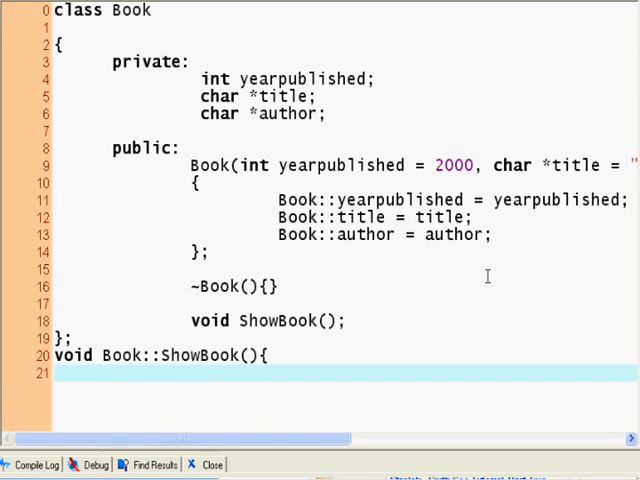
{"action": "type", "text": "cout << \""}
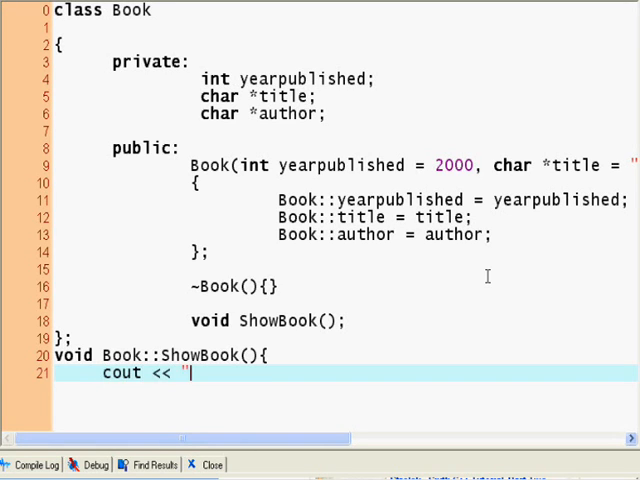
{"action": "type", "text": "Title:"}
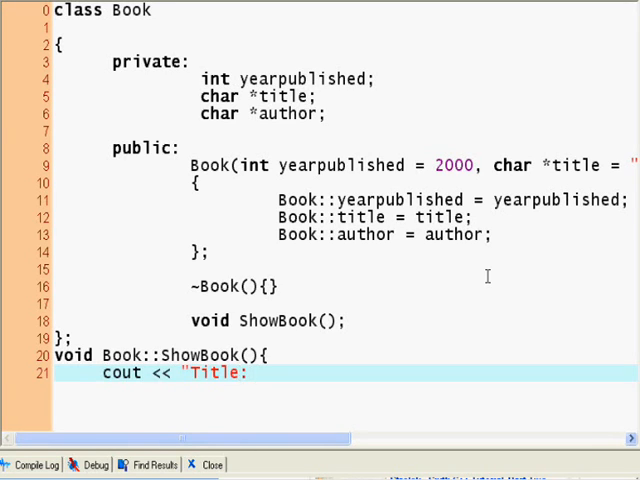
{"action": "type", "text": "<<title"}
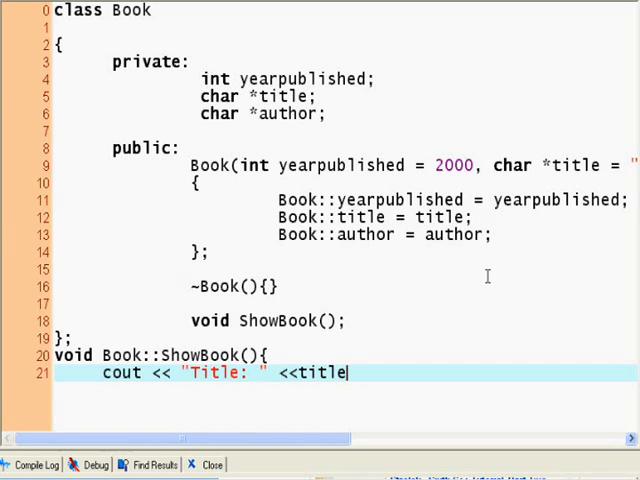
{"action": "type", "text": "<<endl;"}
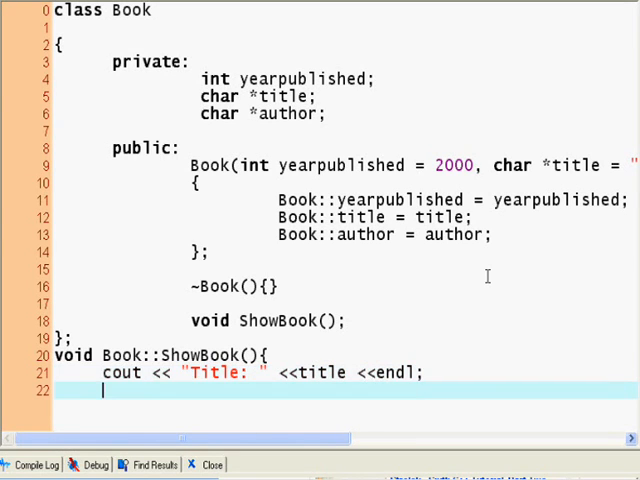
Print author and year published on separate lines, then close the function
{"action": "type", "text": "cout << \"Aut"}
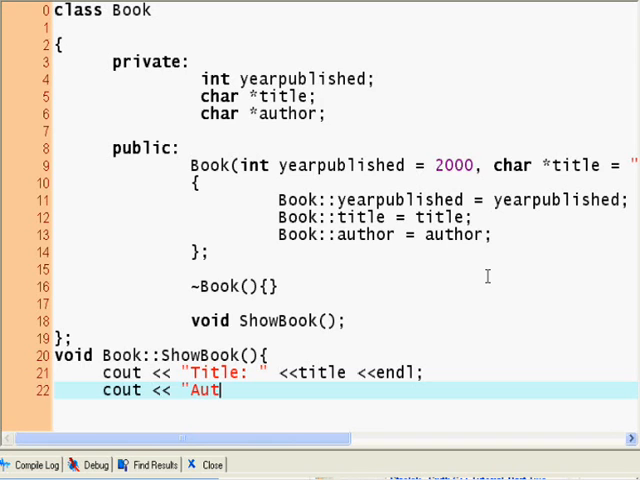
{"action": "type", "text": "hor: \""}
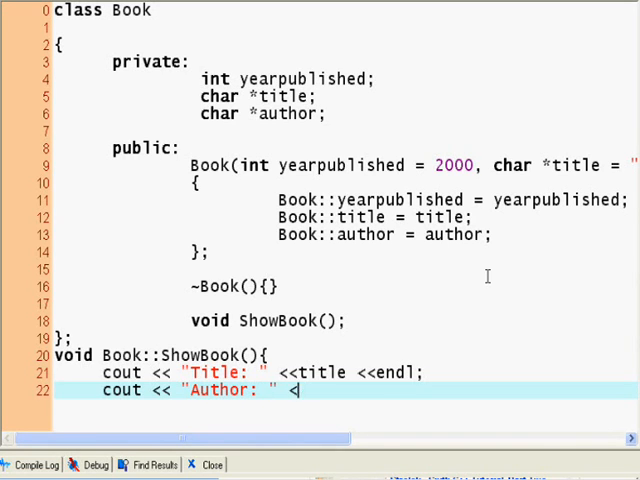
{"action": "type", "text": "<author"}
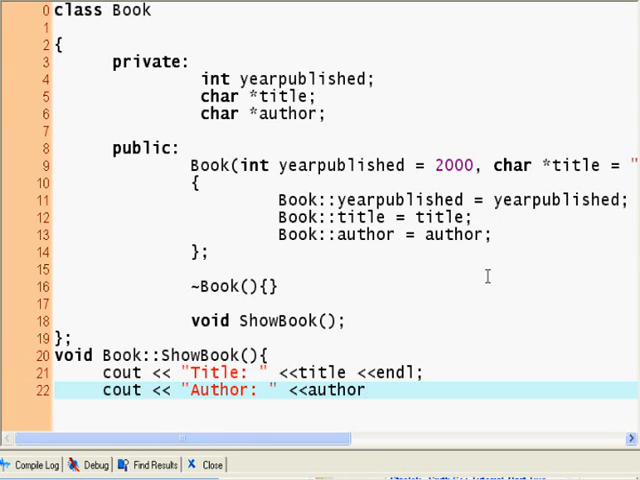
{"action": "type", "text": "<<en"}
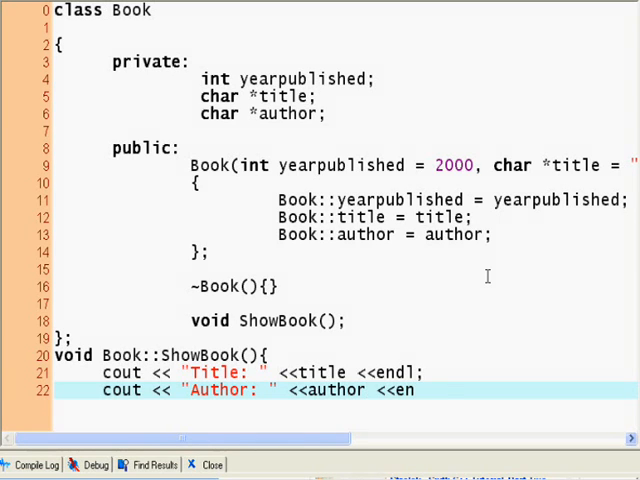
{"action": "type", "text": "dl;"}
{"action": "type", "text": "cout <<"}
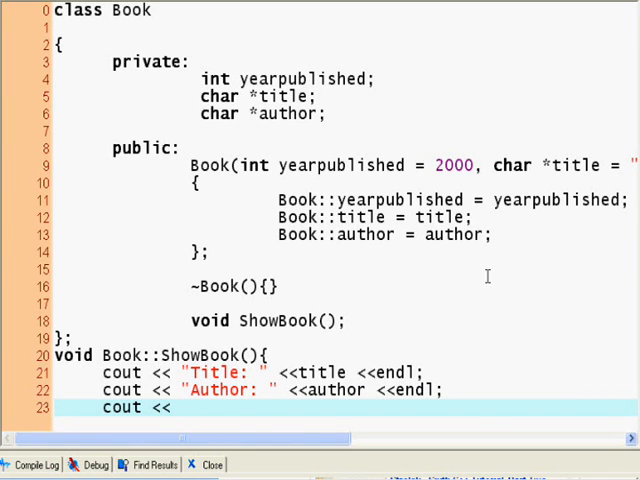
{"action": "type", "text": "\"Year Publis"}
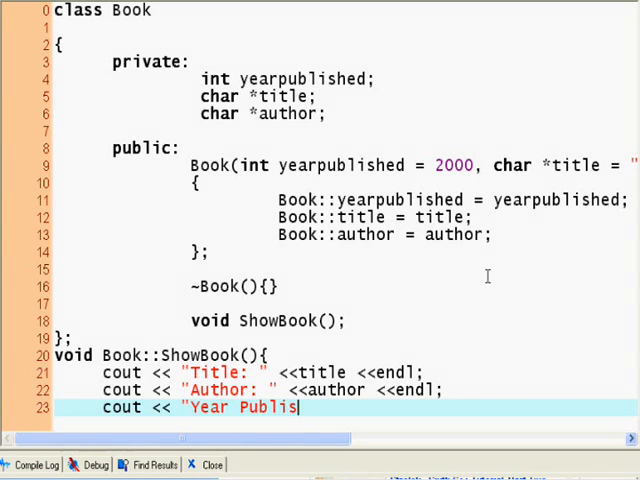
{"action": "type", "text": "hed: \" <<"}
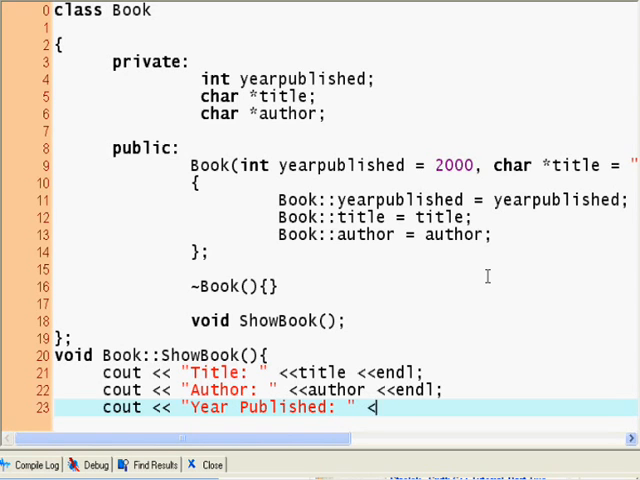
{"action": "type", "text": "<<yearpuc"}
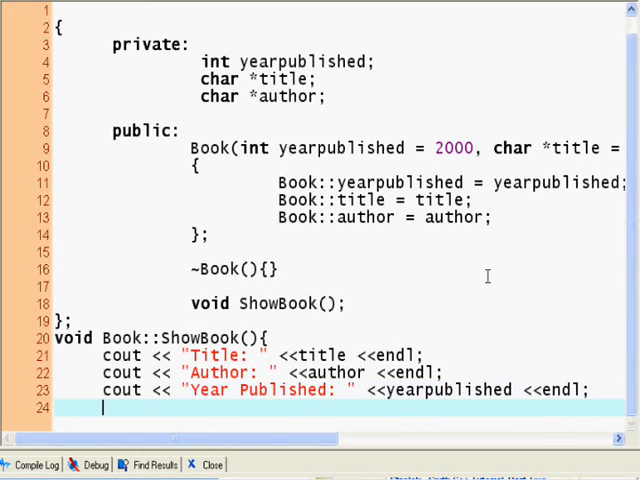
{"action": "type", "text": "}"}
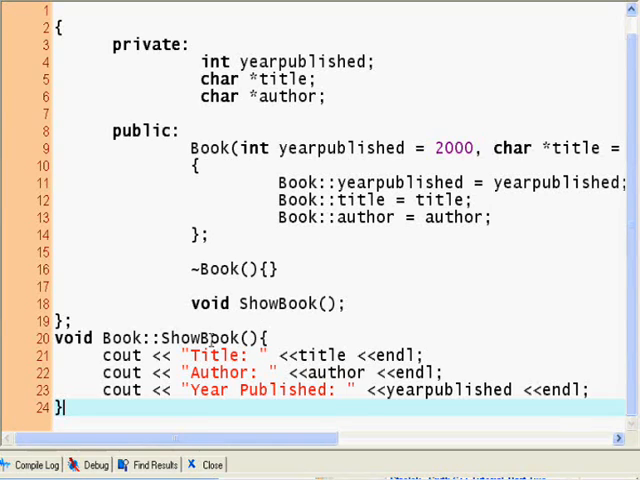
Add #include <iostream> and using namespace std; at the top of the file
{"action": "scroll", "scroll_direction": "up", "scroll_amount": 3}
{"action": "type", "text": "class Book"}
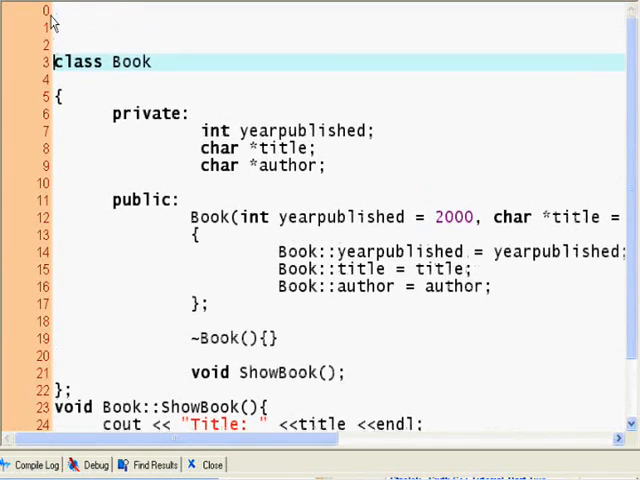
{"action": "type", "text": "#includ"}
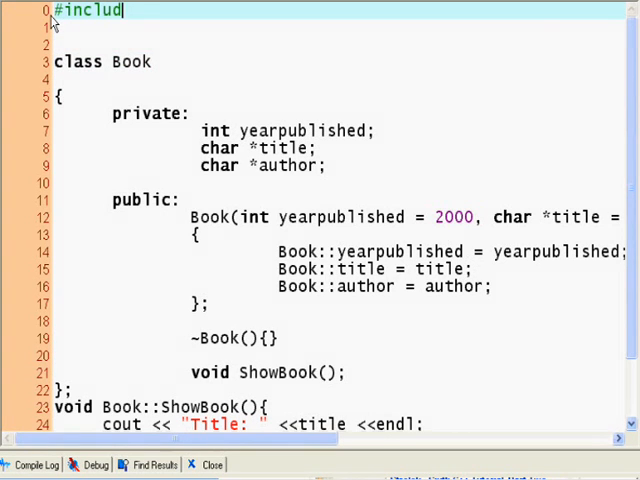
{"action": "type", "text": "e <ios"}
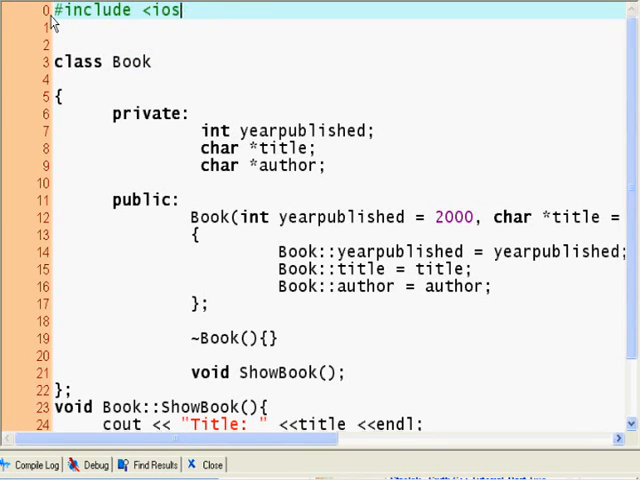
{"action": "type", "text": "tream>"}
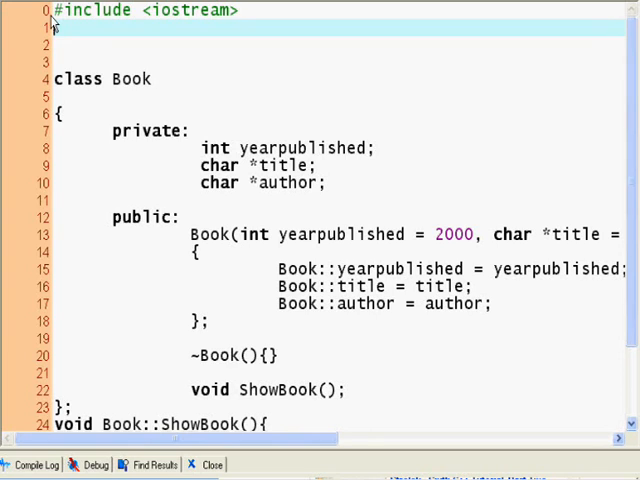
{"action": "type", "text": "using names"}
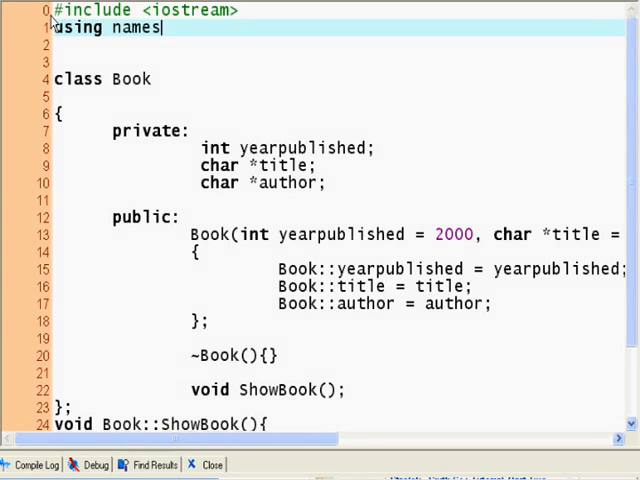
{"action": "type", "text": "pace std;"}
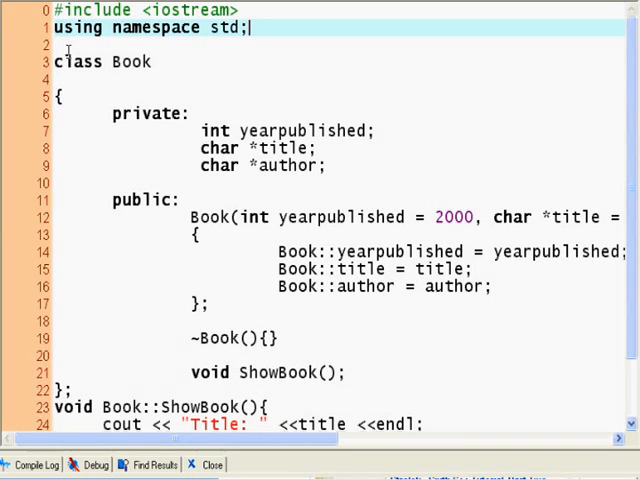
{"action": "left_click", "coordinate": [62, 61]}
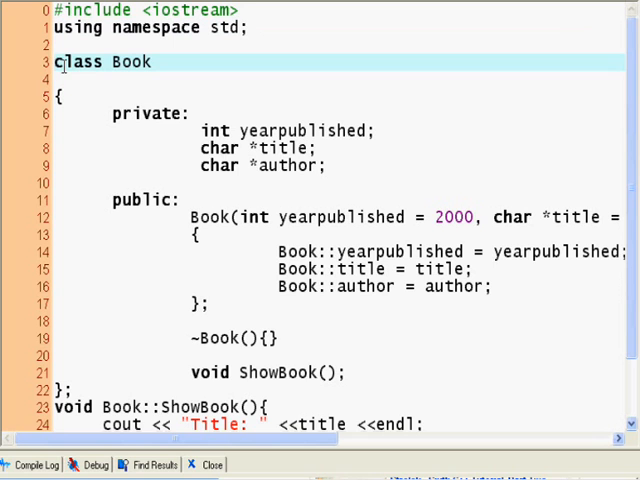
{"action": "scroll", "scroll_direction": "down", "scroll_amount": 3}
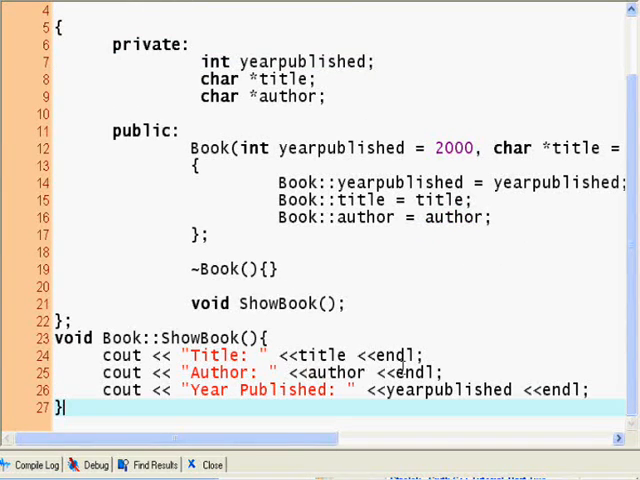
{"action": "scroll", "scroll_direction": "down", "scroll_amount": 3}
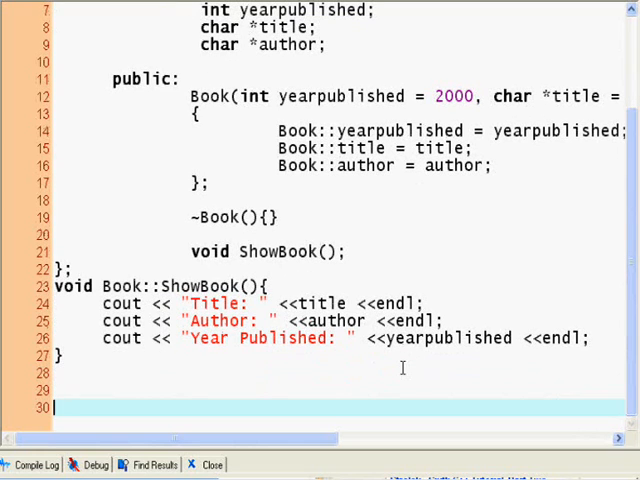
Start int main() and declare string bookname and bookauthor
{"action": "type", "text": "int ma"}
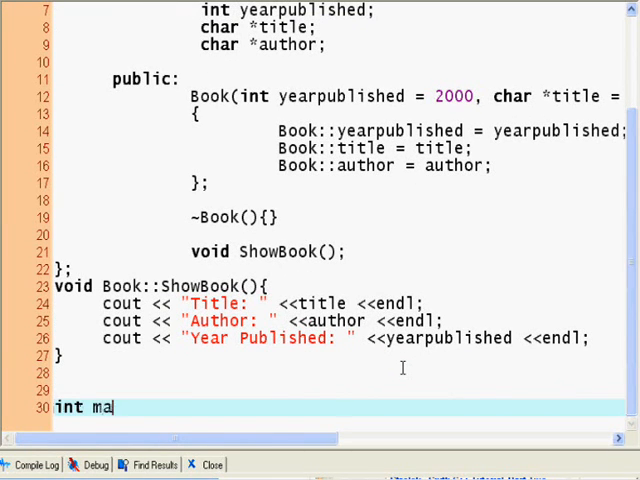
{"action": "type", "text": "in(){"}
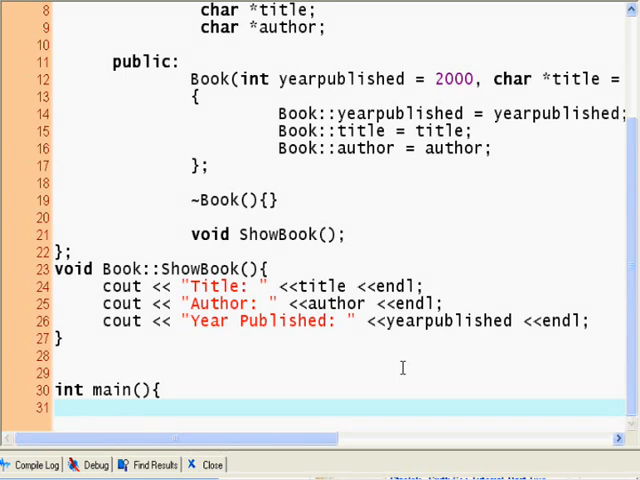
{"action": "scroll", "scroll_direction": "down", "scroll_amount": 3}
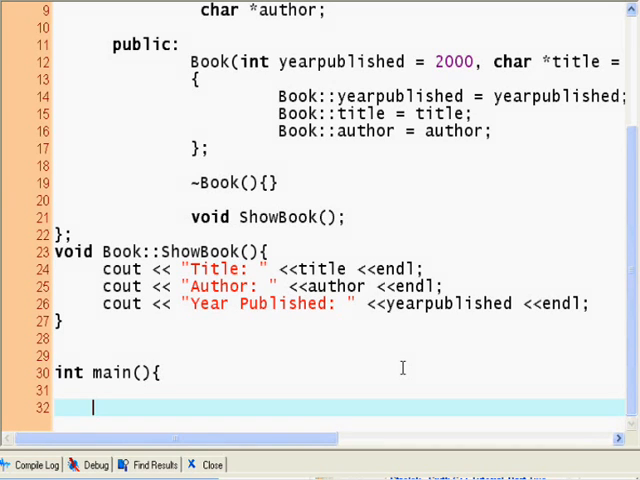
{"action": "type", "text": "string"}
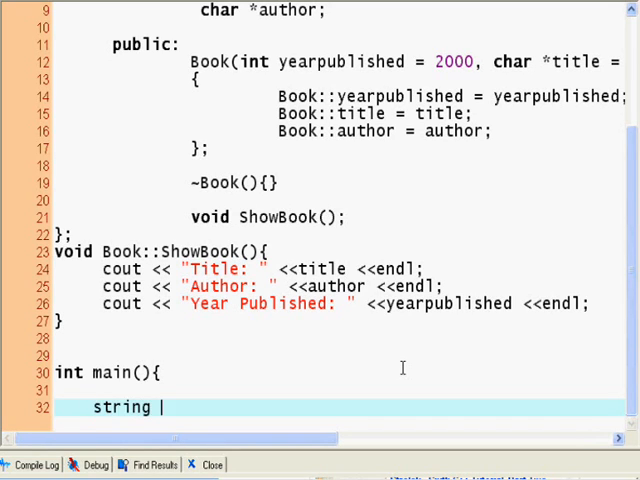
{"action": "type", "text": "book na"}
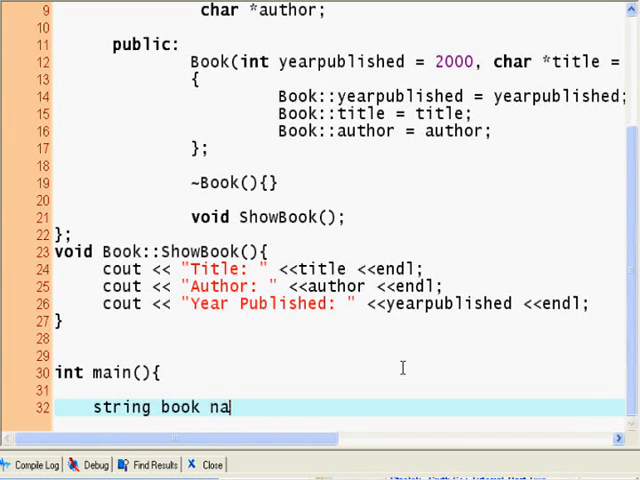
{"action": "type", "text": "me;"}
{"action": "type", "text": "string b"}
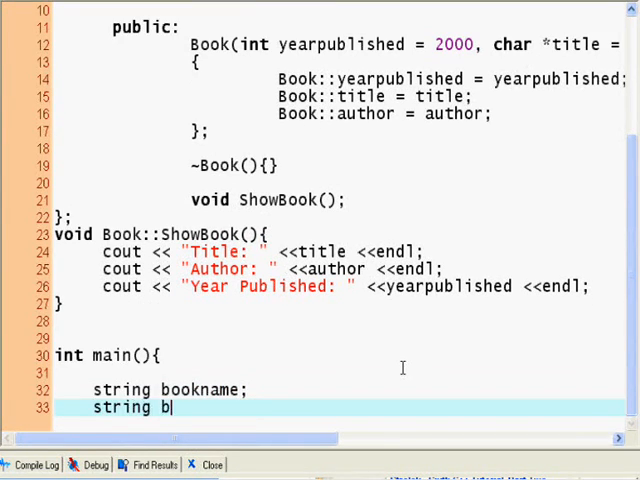
{"action": "type", "text": "ookauthor"}
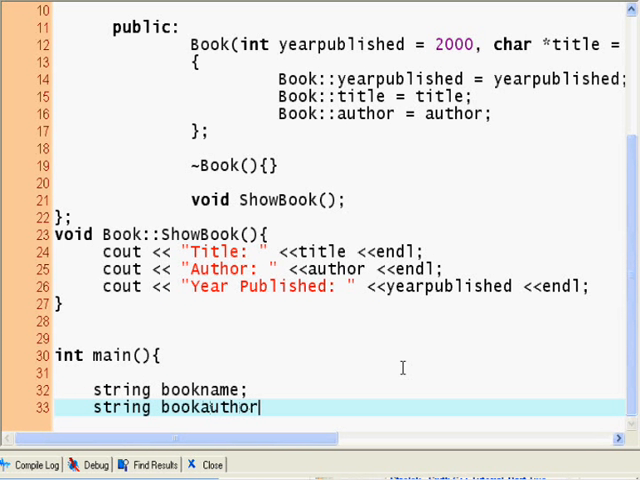
{"action": "type", "text": "stri"}
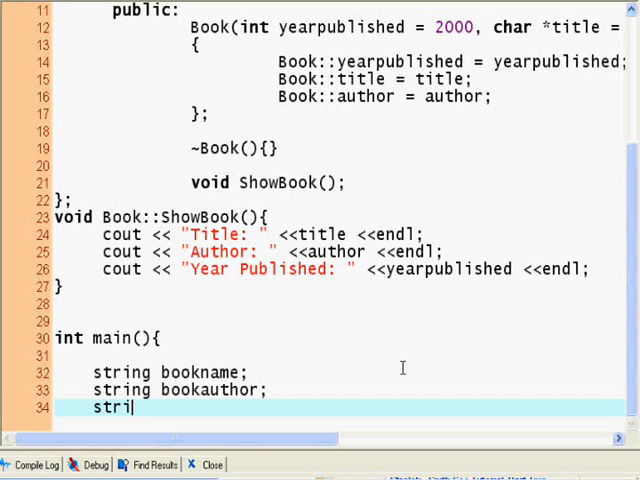
Declare char pointers *pname and *pauthor
{"action": "type", "text": "char"}
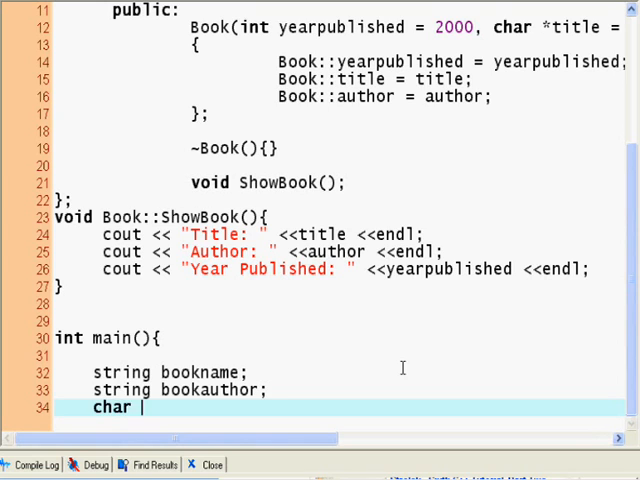
{"action": "type", "text": "*"}
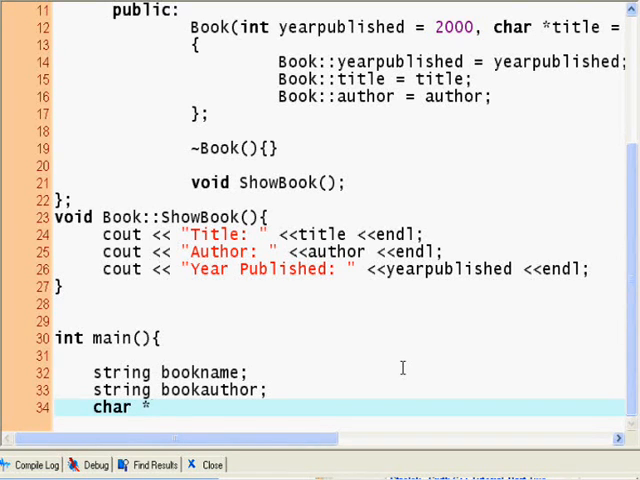
{"action": "type", "text": "p"}
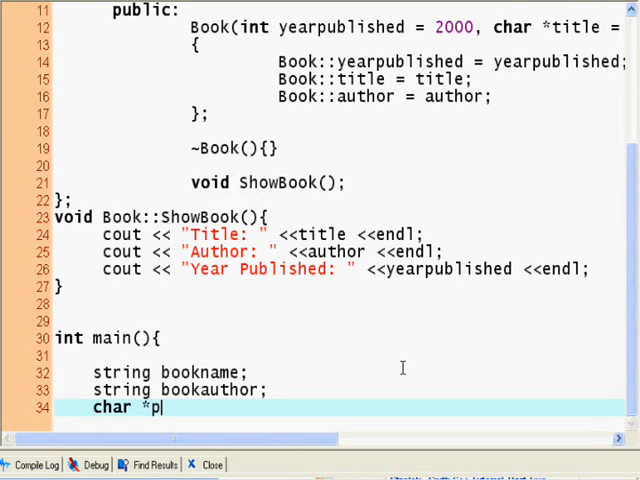
{"action": "type", "text": "name"}
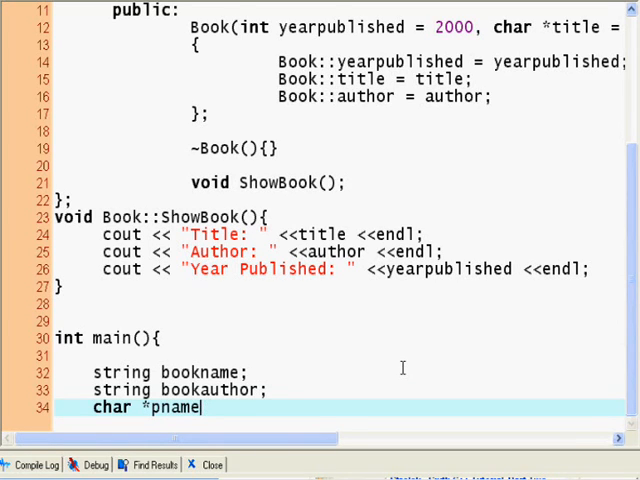
{"action": "type", "text": ", &"}
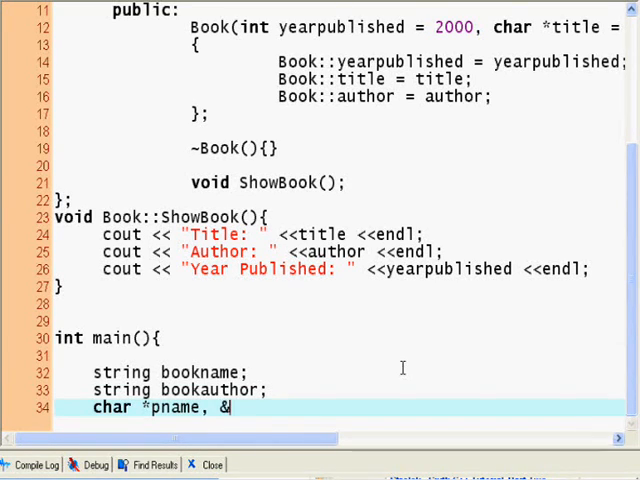
{"action": "type", "text": "*"}
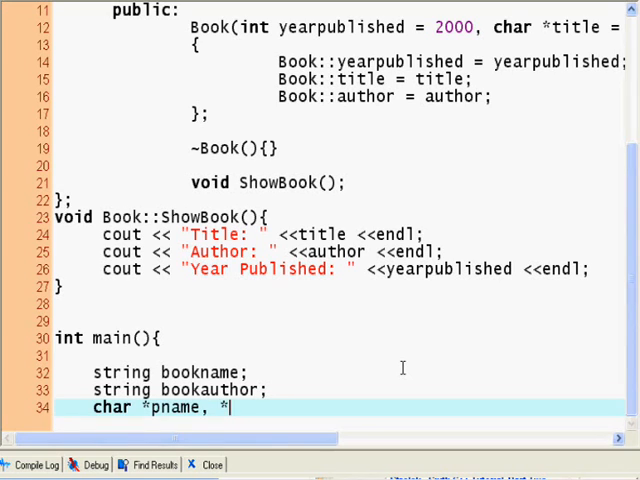
{"action": "type", "text": "pauthor;"}
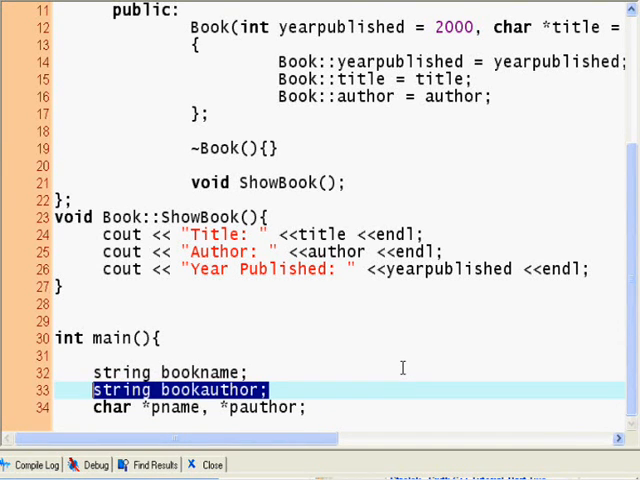
Remove the separate bookauthor line and append ', bookauthor' to the bookname declaration
{"action": "key", "text": "Delete"}
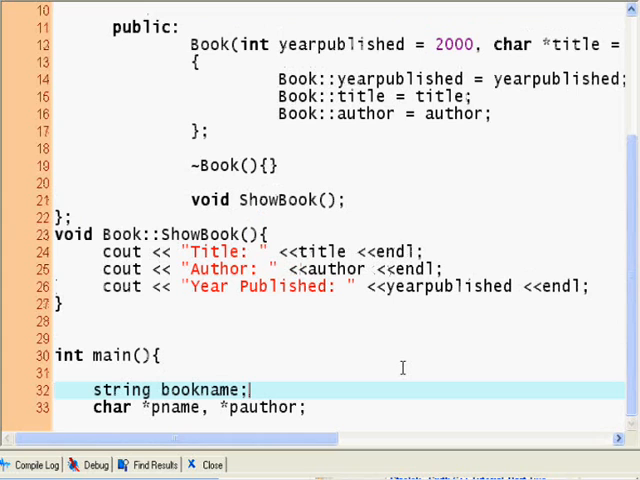
{"action": "type", "text": ","}
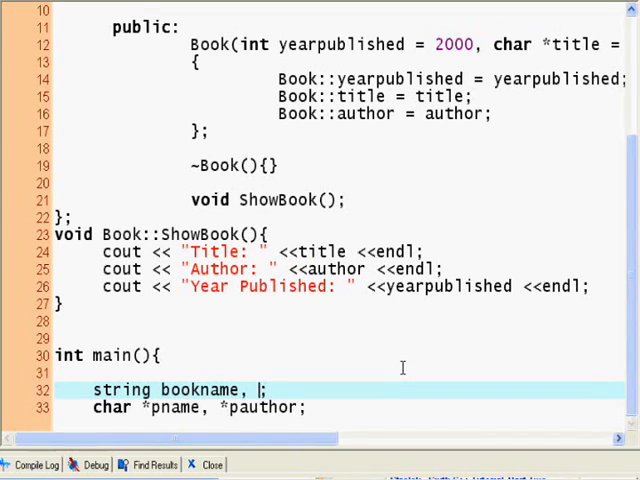
{"action": "type", "text": "bookauthor"}
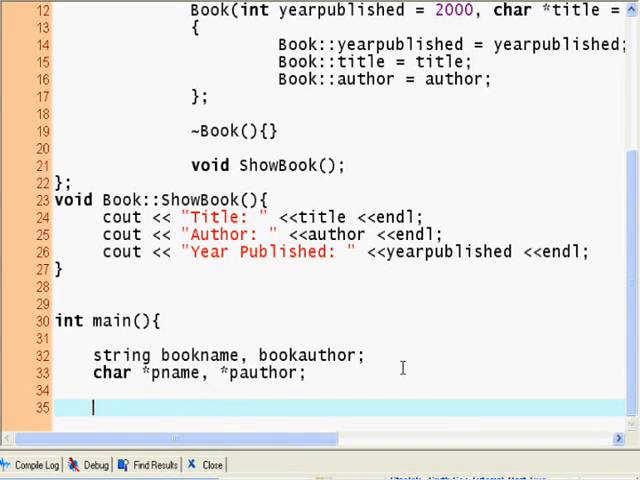
Prompt "Please enter the name of the book: " and read it with getline(cin, bookname)
{"action": "type", "text": "cout << \""}
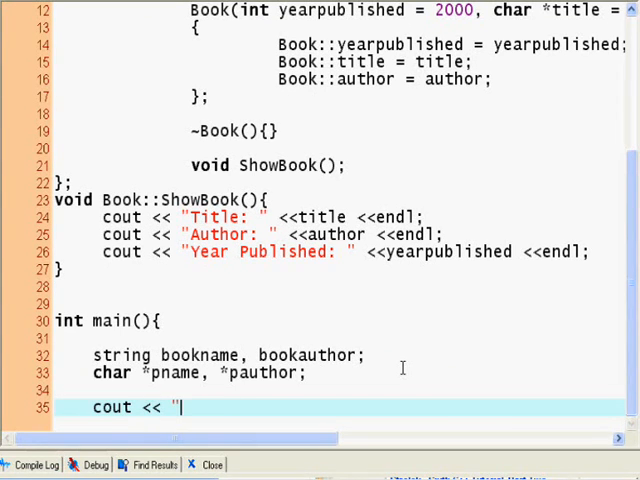
{"action": "type", "text": "Please enter the"}
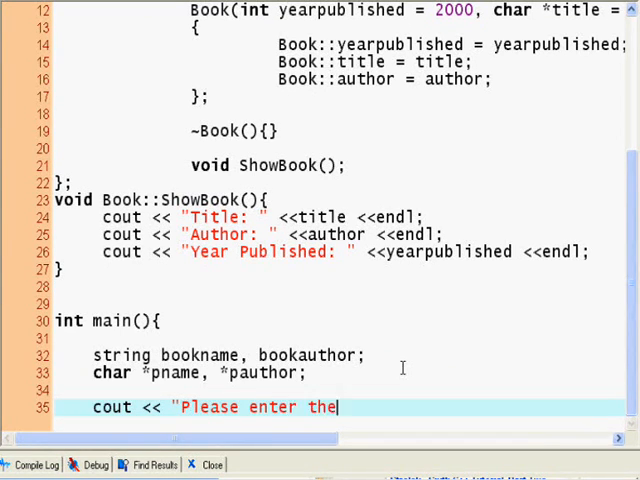
{"action": "type", "text": "name of the book"}
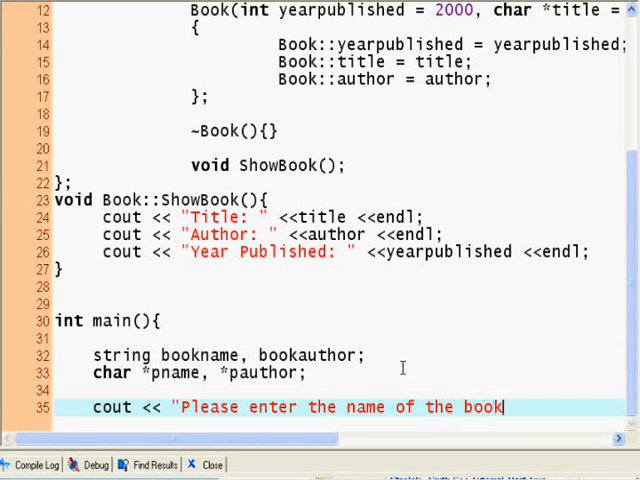
{"action": "type", "text": ": \";"}
{"action": "type", "text": "cin"}
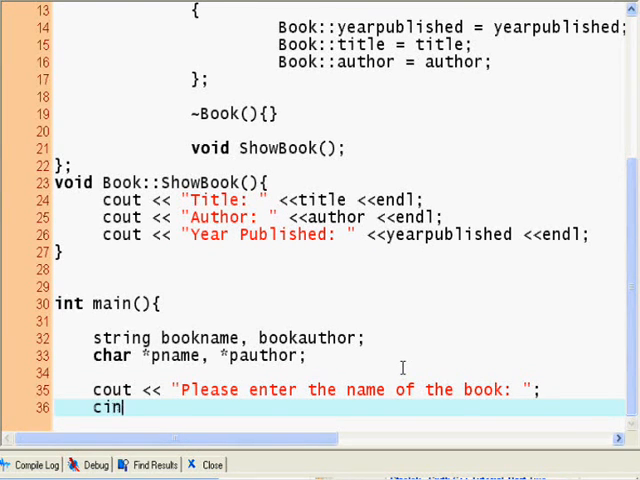
{"action": "type", "text": "getline("}
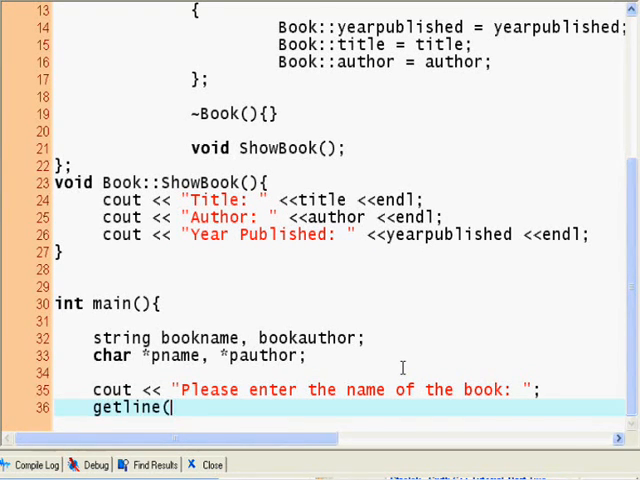
{"action": "type", "text": "cin,"}
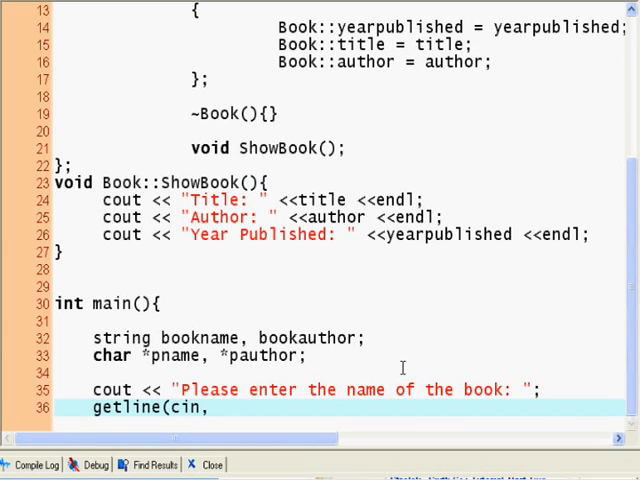
{"action": "type", "text": "bookname"}
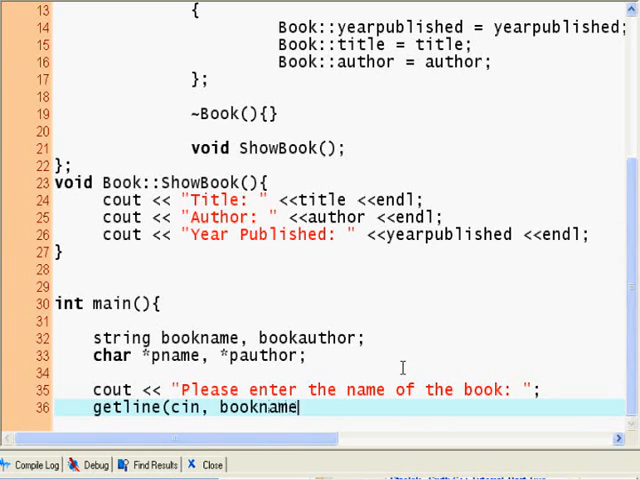
{"action": "type", "text": ");"}
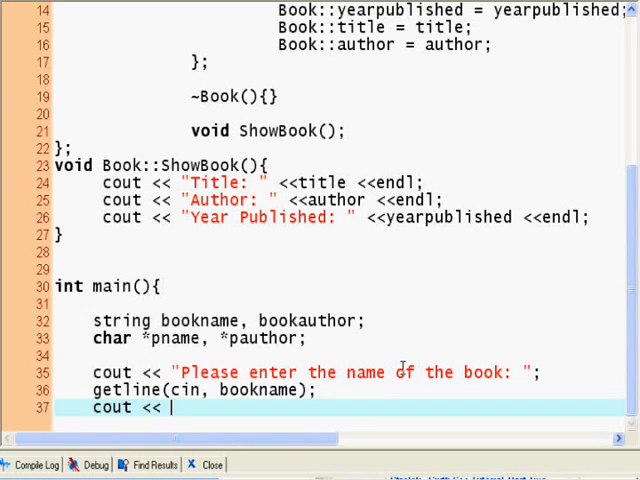
Prompt "Please enter the name of the author: " and read it with getline into bookauthor
{"action": "type", "text": "\"Ple"}
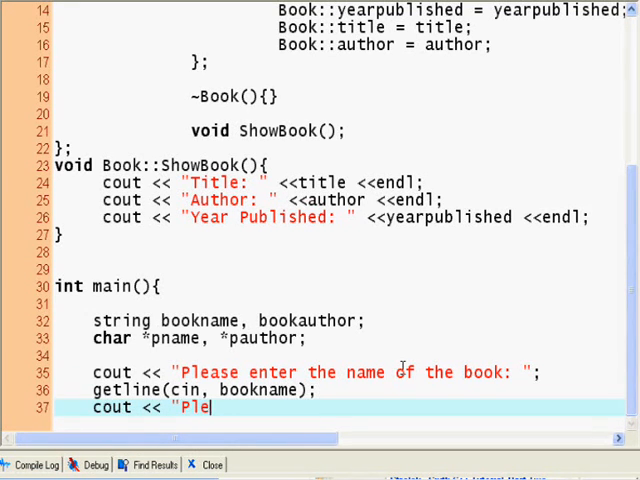
{"action": "type", "text": "ase enter the"}
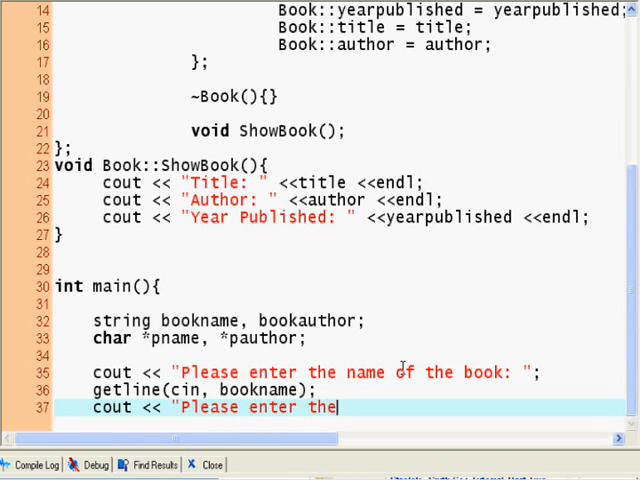
{"action": "type", "text": "name of the"}
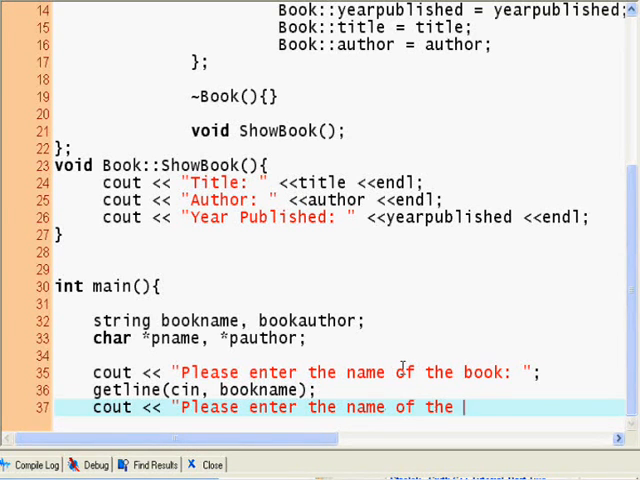
{"action": "type", "text": "author: \""}
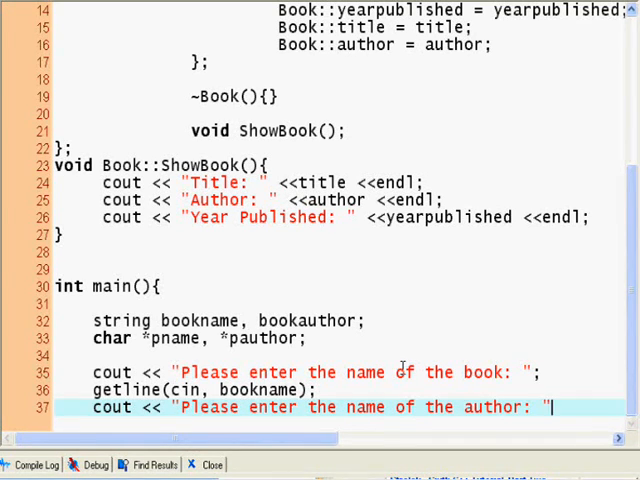
{"action": "type", "text": "getla"}
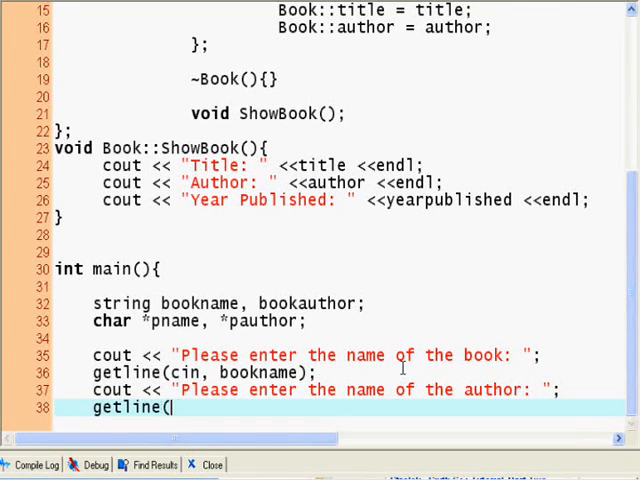
{"action": "type", "text": "cin,"}
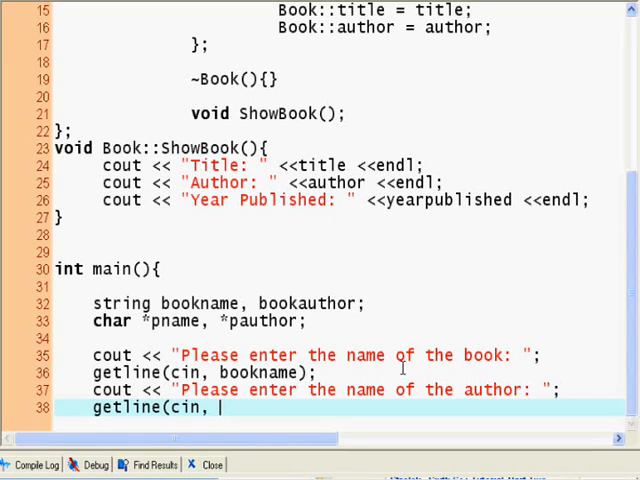
{"action": "type", "text": "bookauthor);"}
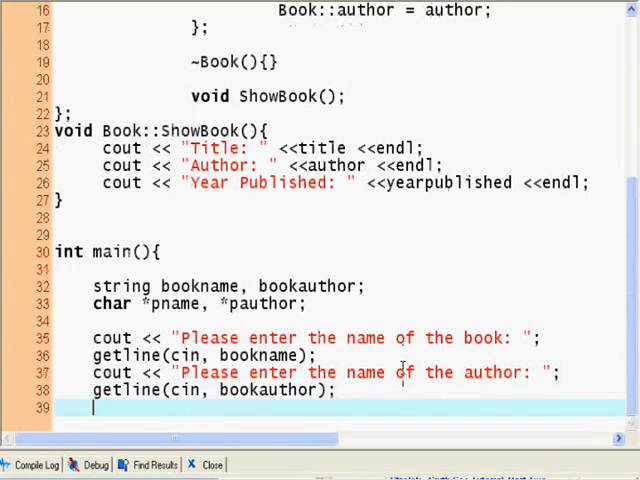
Begin a cout prompt asking for the year of publication
{"action": "type", "text": "cout"}
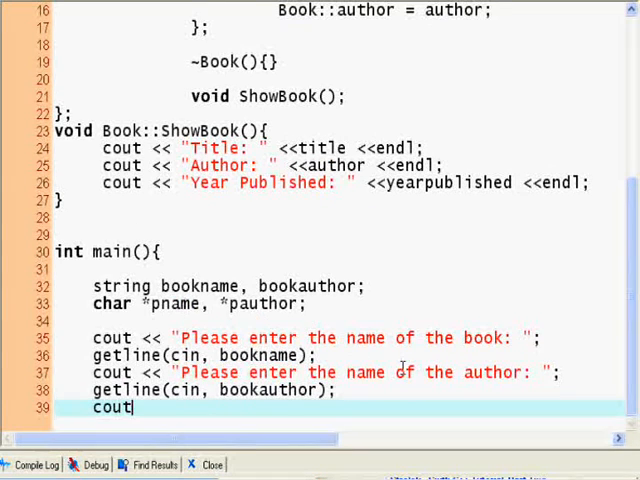
{"action": "type", "text": "<< \"Please enter the"}
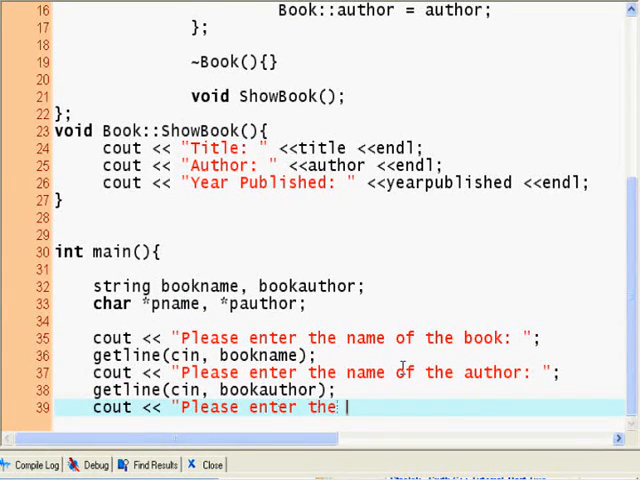
{"action": "type", "text": "year of publ"}
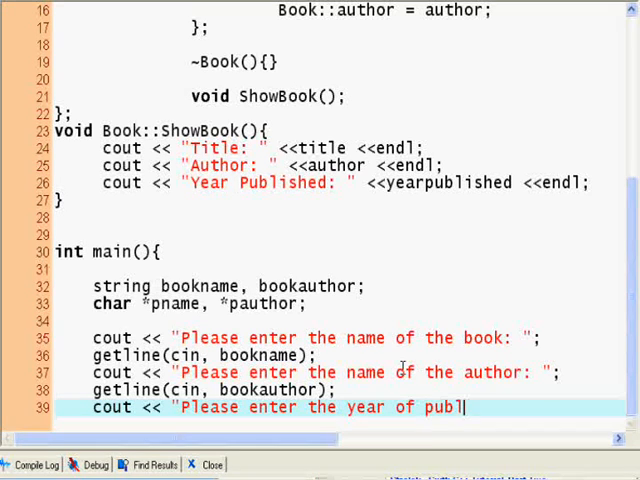
{"action": "type", "text": "ication: \";"}
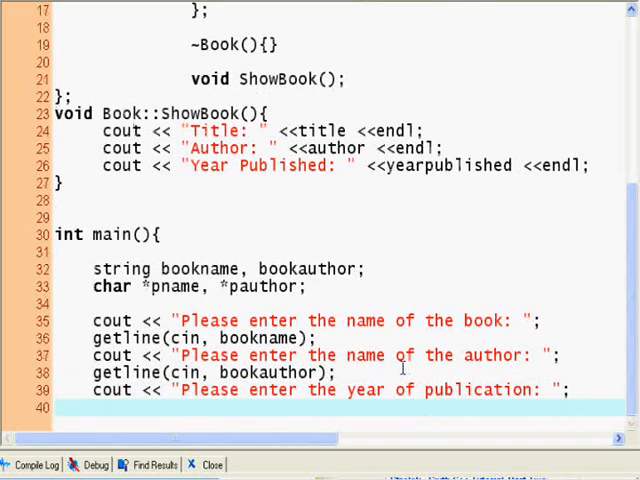
Read the year with cin >> and declare int year below the char pointers
{"action": "type", "text": "cin >>"}
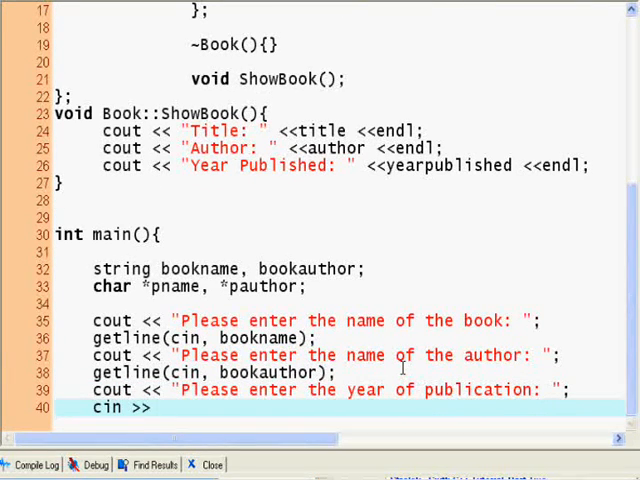
{"action": "key", "text": "Return"}
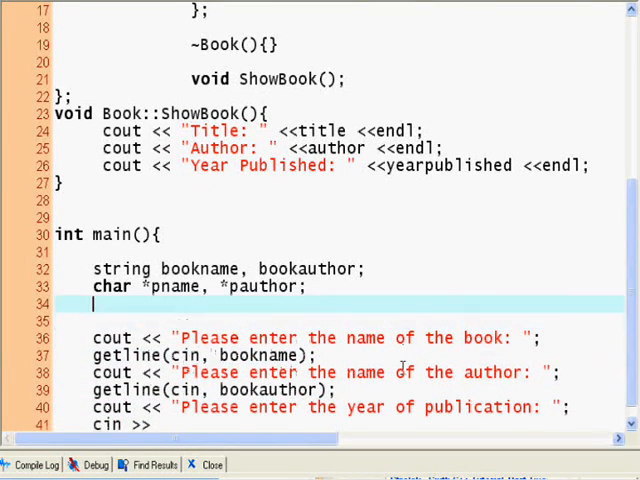
{"action": "type", "text": "int"}
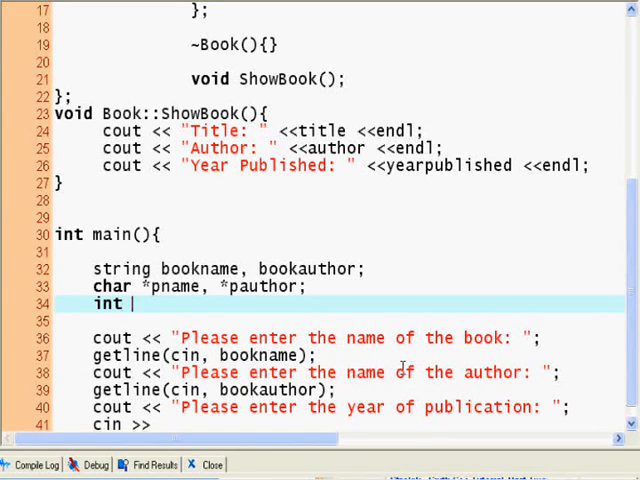
{"action": "type", "text": "y"}
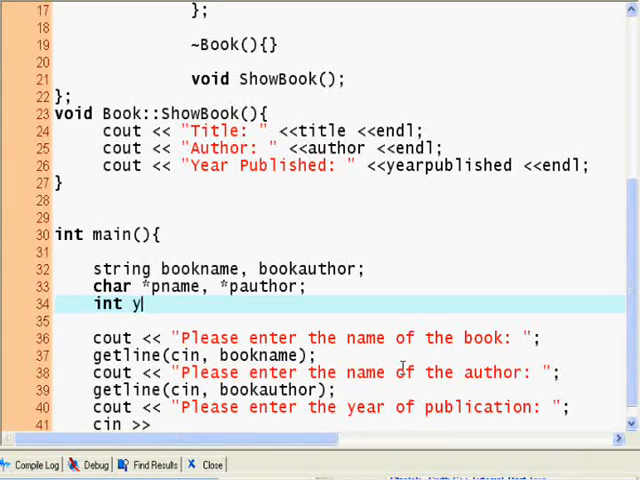
{"action": "type", "text": "ear;"}
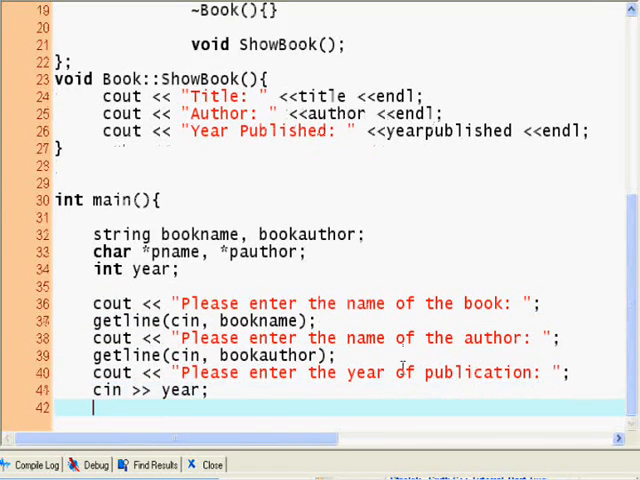
{"action": "scroll", "scroll_direction": "down", "scroll_amount": 3}
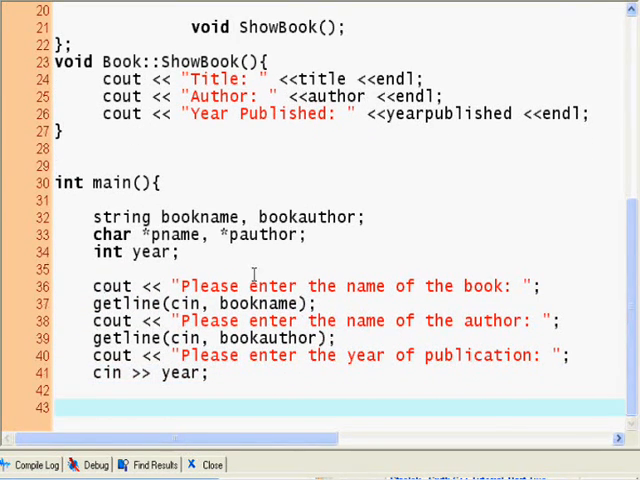
{"action": "mouse_move", "coordinate": [388, 286]}
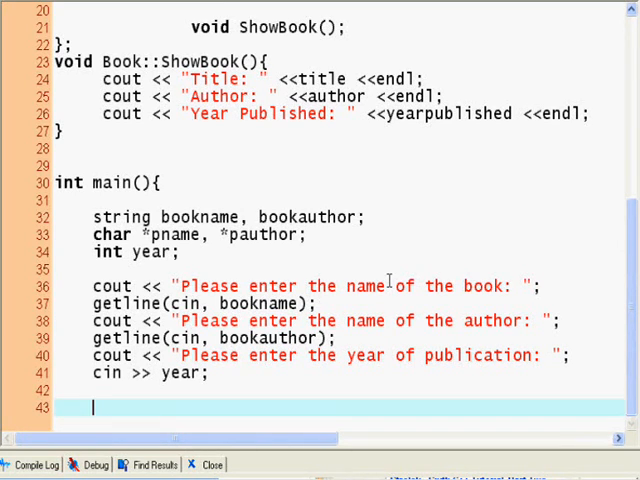
Allocate pname = new char[bookname.size()+1]
{"action": "type", "text": "pname ="}
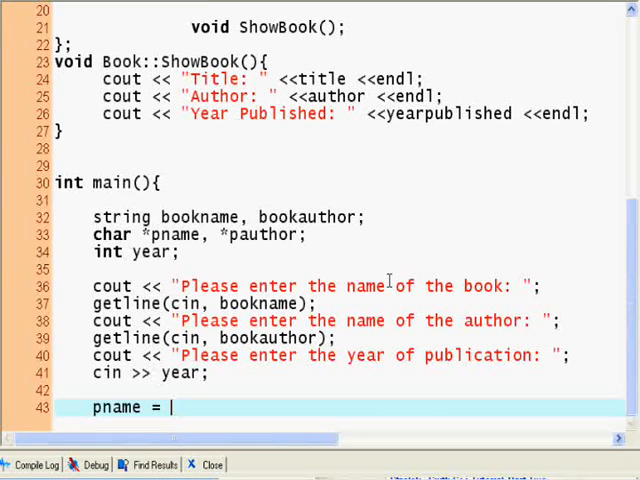
{"action": "type", "text": "new ch"}
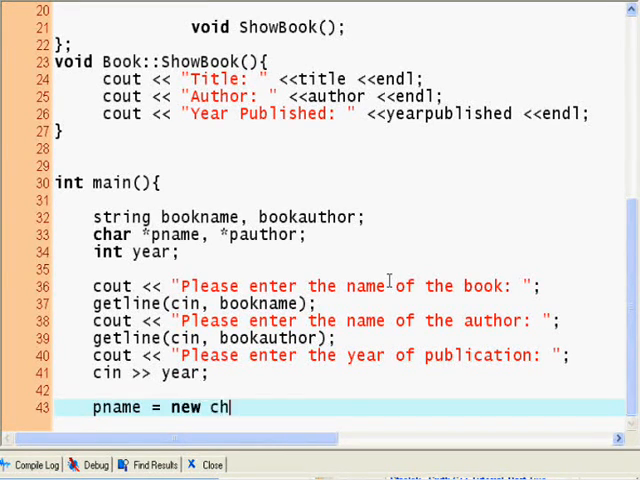
{"action": "type", "text": "ar["}
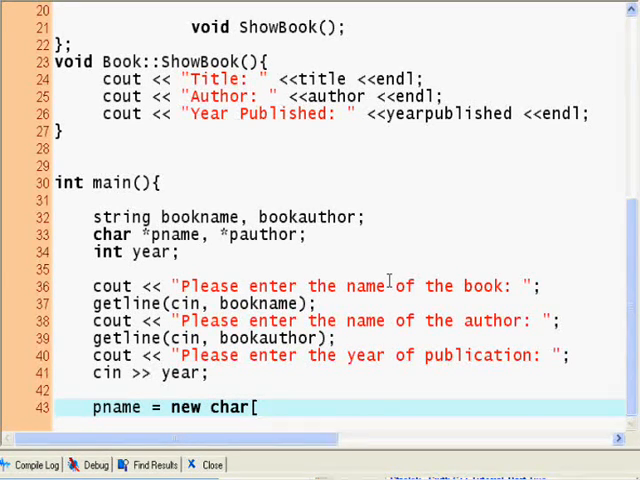
{"action": "type", "text": "bookname"}
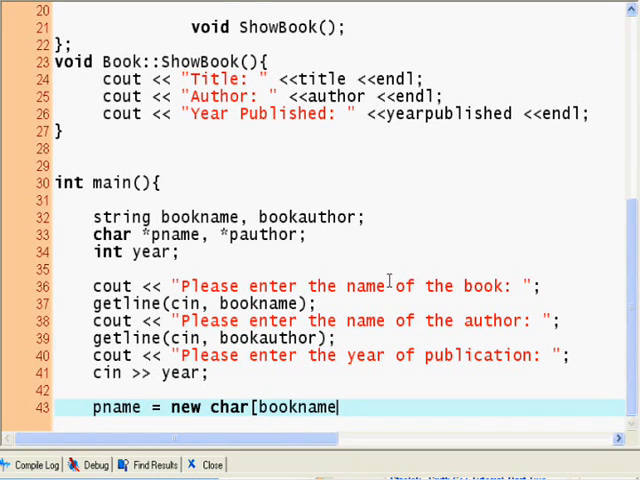
{"action": "type", "text": ".size"}
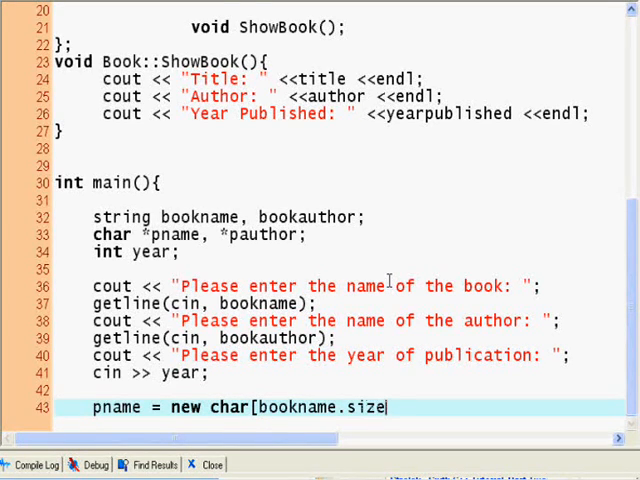
{"action": "type", "text": "()+1];"}
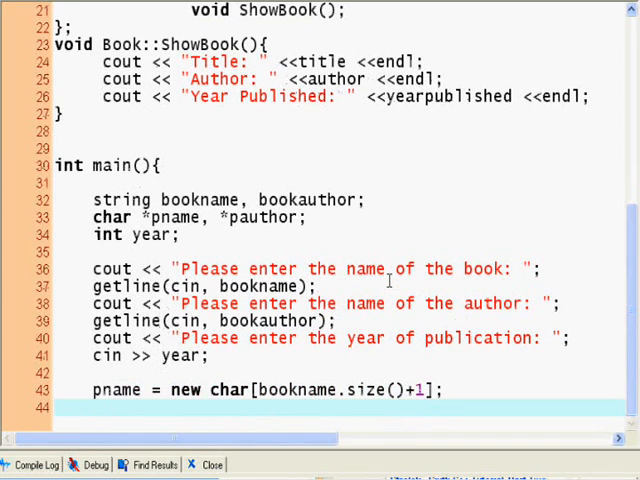
Copy the book name into pname with strcpy(pname, bookname.c_str())
{"action": "type", "text": "strcpy("}
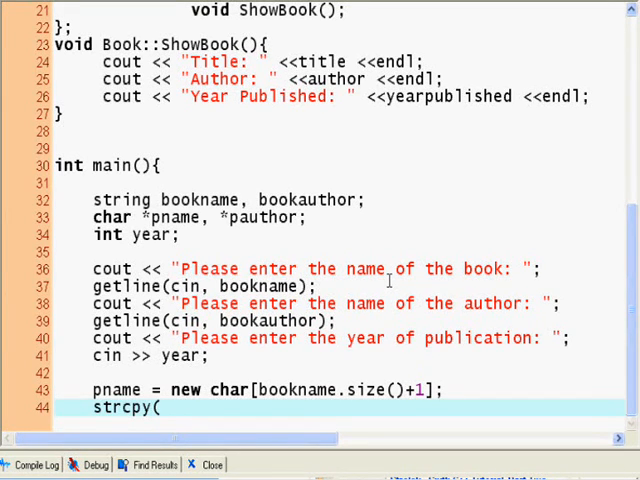
{"action": "type", "text": "pname,"}
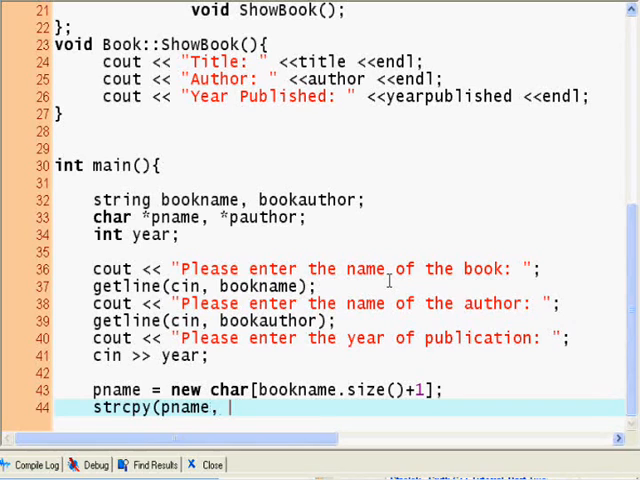
{"action": "type", "text": "bo"}
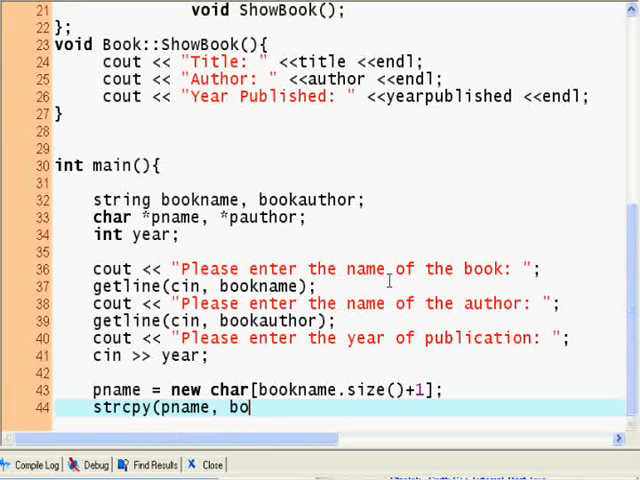
{"action": "type", "text": "okname"}
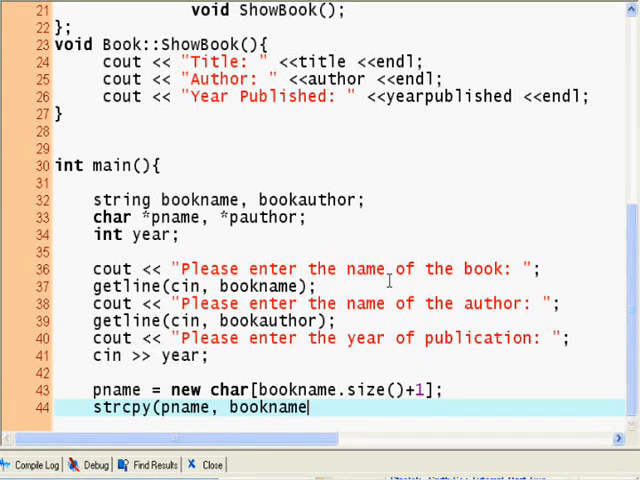
{"action": "type", "text": ".c"}
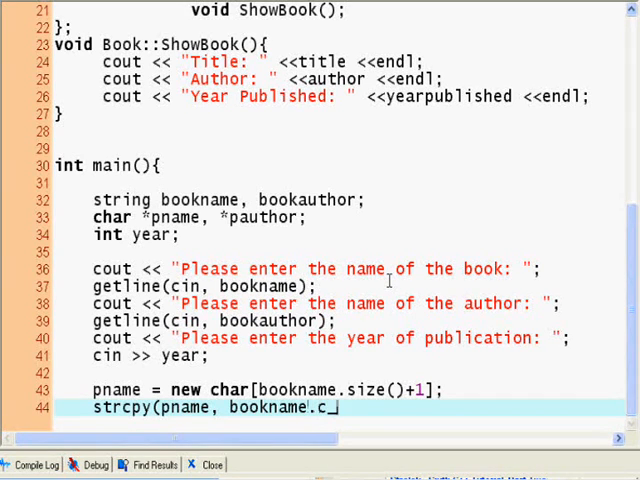
{"action": "type", "text": "str());"}
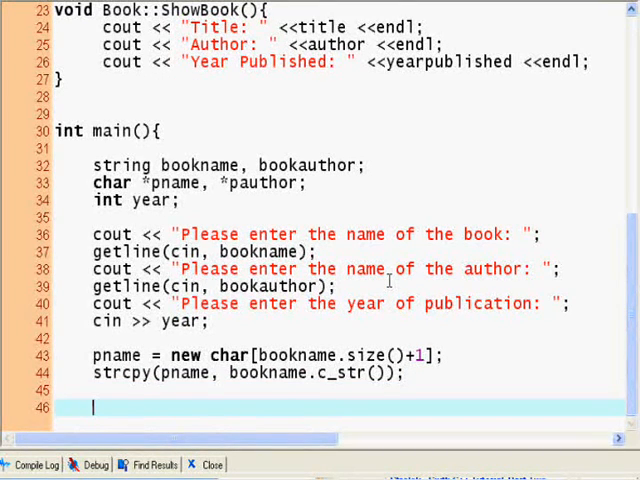
Allocate pauthor as a new char array sized to the author string plus one
{"action": "type", "text": "pautho"}
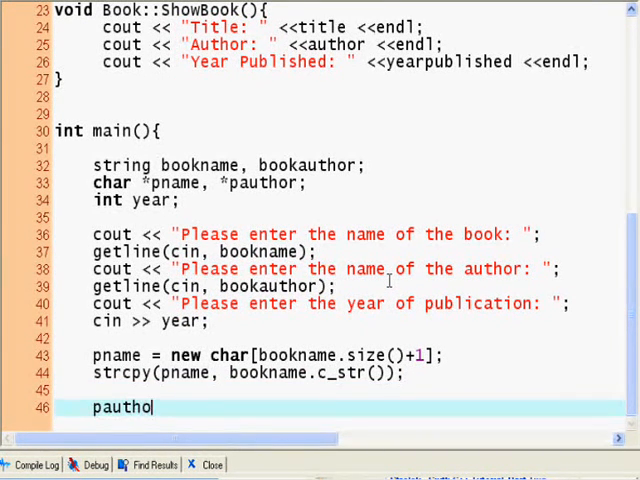
{"action": "type", "text": "r = new char"}
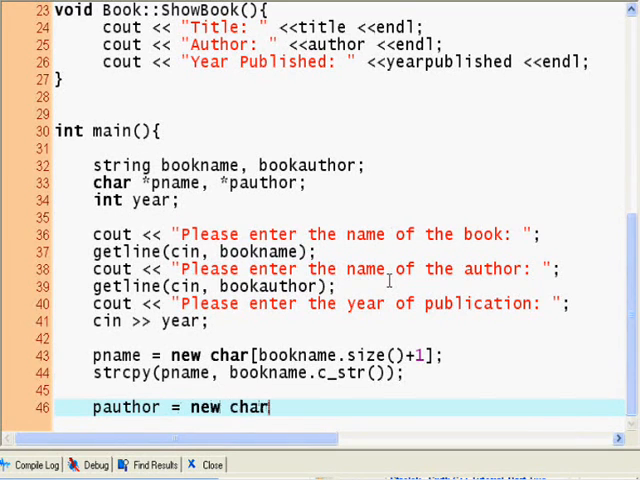
{"action": "type", "text": "[bookname.auth"}
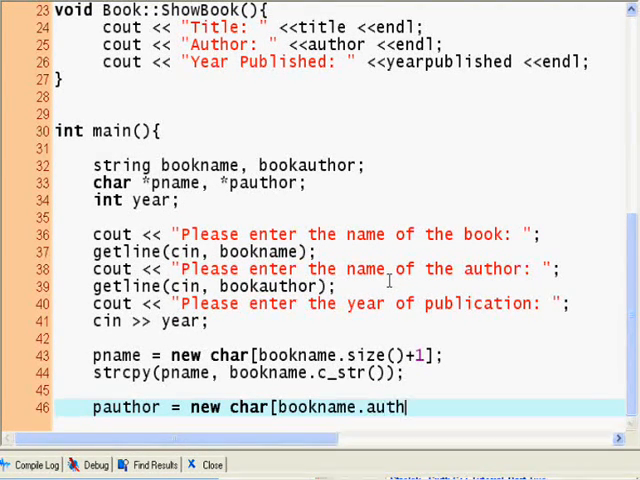
{"action": "type", "text": "or()+"}
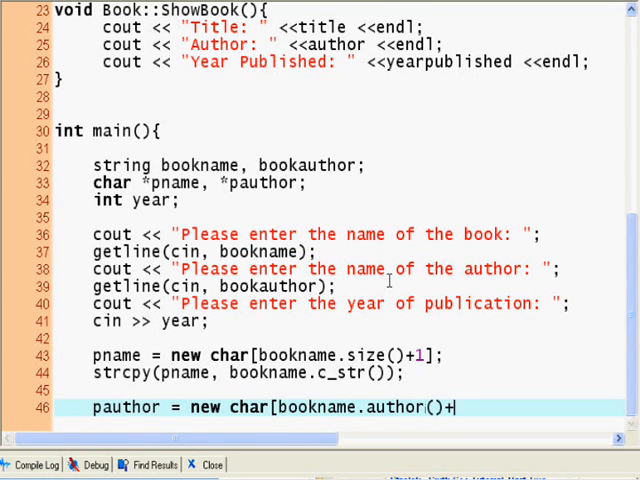
{"action": "type", "text": "1]"}
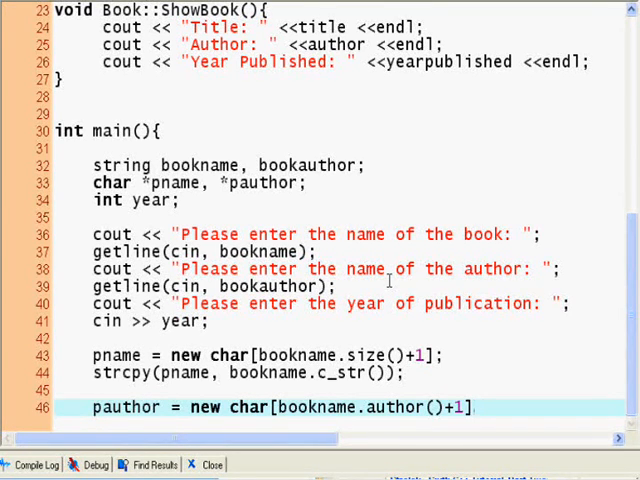
Copy bookauthor.c_str() into pauthor with strcpy
{"action": "type", "text": "str"}
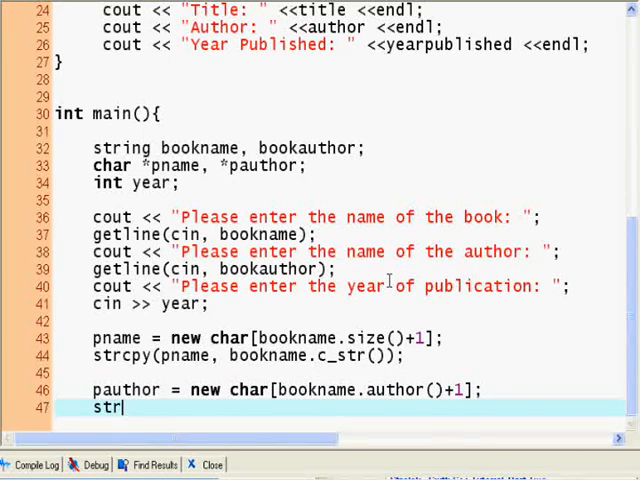
{"action": "type", "text": "cpy("}
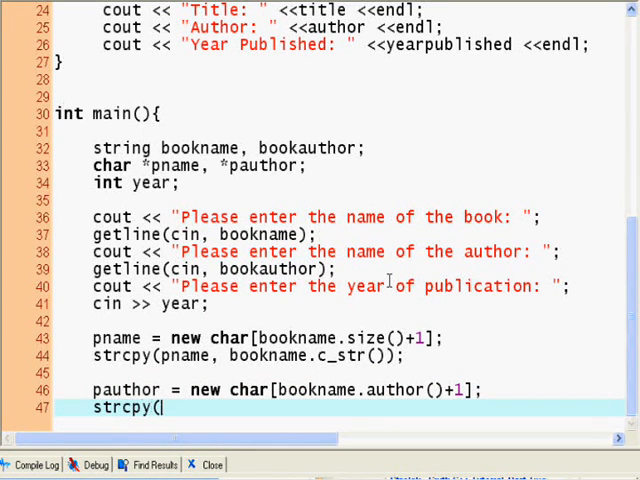
{"action": "type", "text": "pauth"}
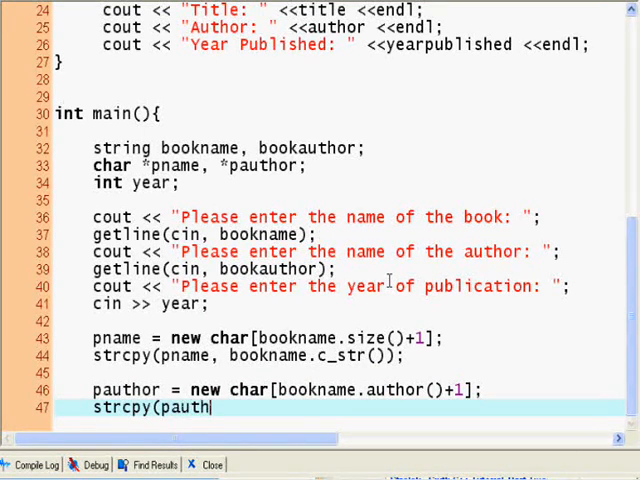
{"action": "type", "text": "or, bookauthor"}
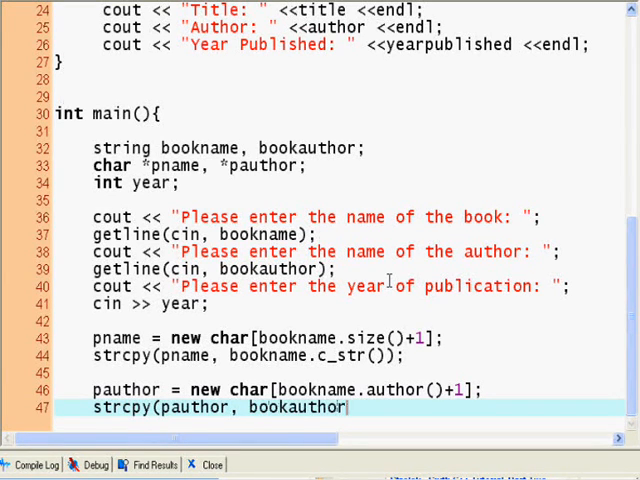
{"action": "type", "text": ".cs"}
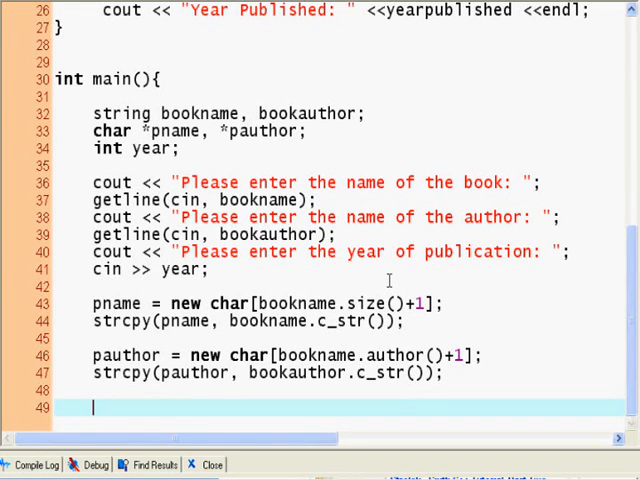
Write Book NewBook(year, pname, pauthor); after checking the constructor's parameter order
{"action": "type", "text": "Book"}
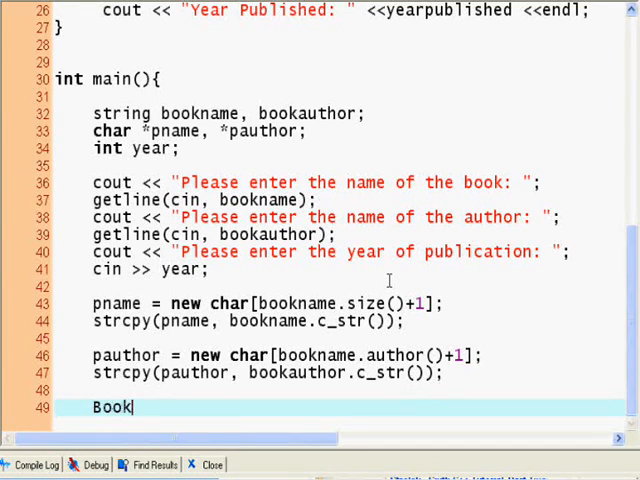
{"action": "type", "text": "MyB"}
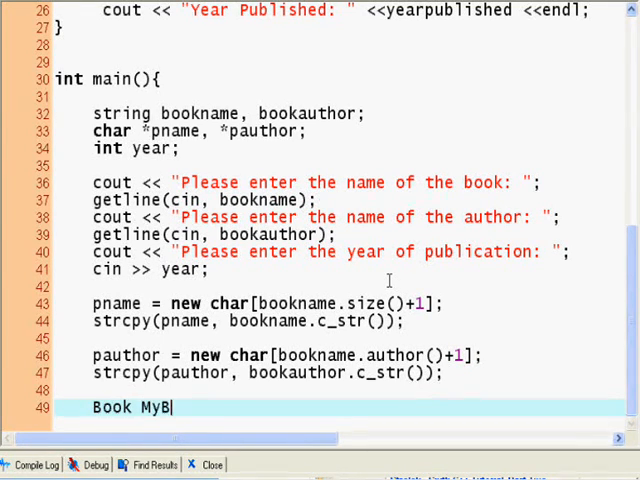
{"action": "type", "text": "New"}
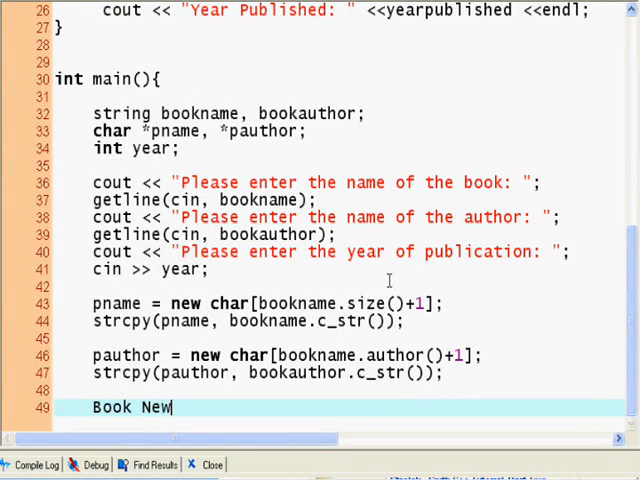
{"action": "type", "text": "Book("}
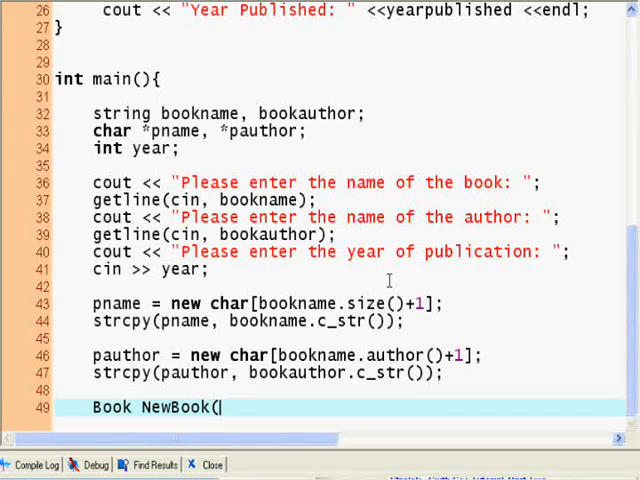
{"action": "type", "text": "pname, pauthor,"}
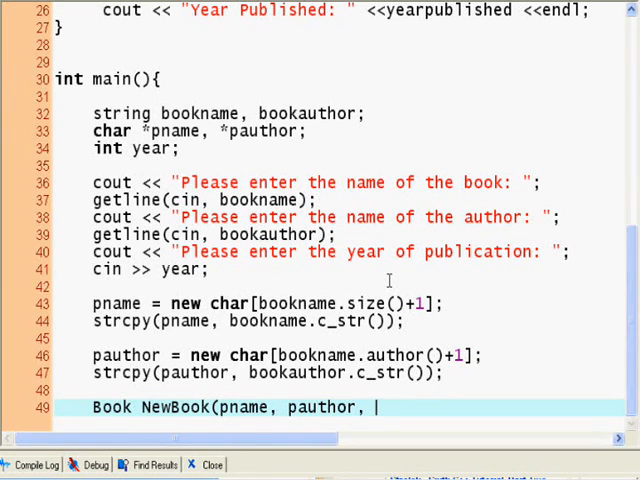
{"action": "type", "text": "year)"}
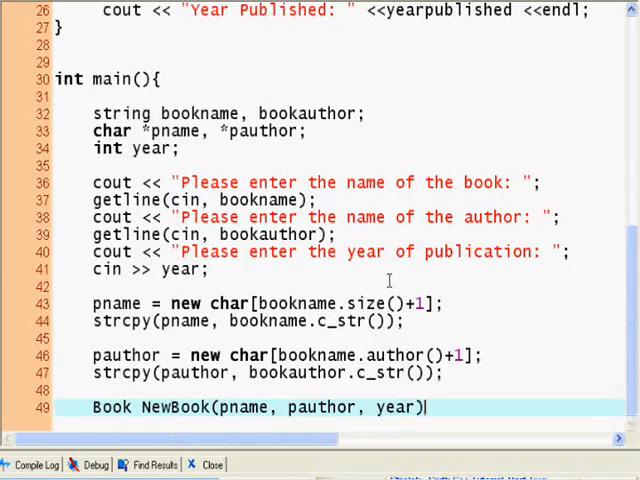
{"action": "scroll", "scroll_direction": "up", "scroll_amount": 3}
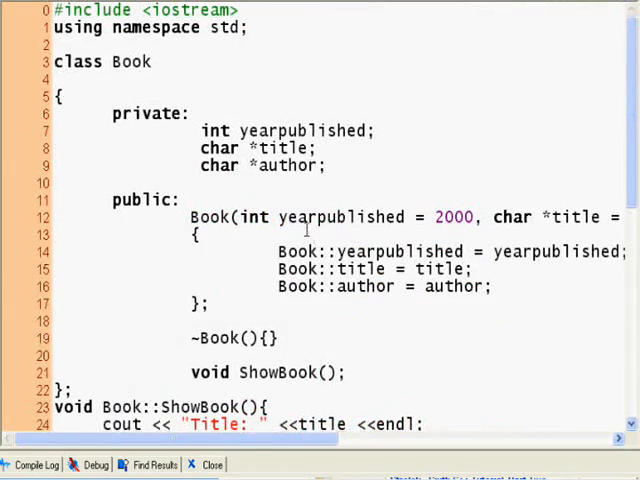
{"action": "scroll", "scroll_direction": "down", "scroll_amount": 3}
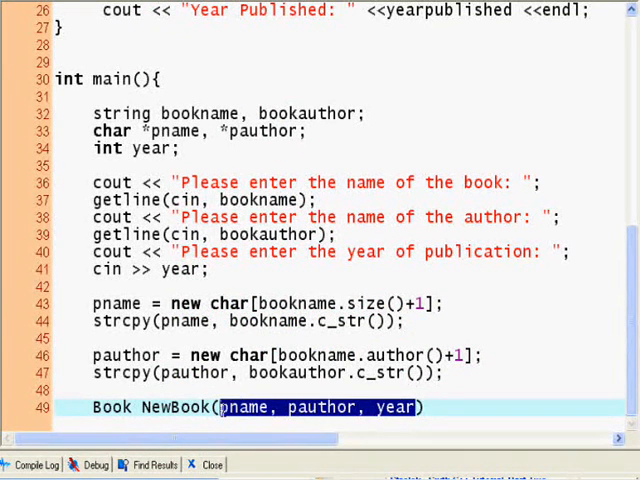
{"action": "type", "text": "year, p"}
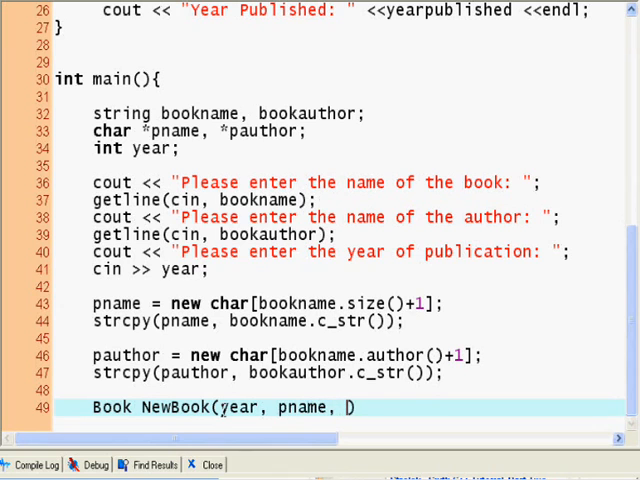
{"action": "type", "text": "pti"}
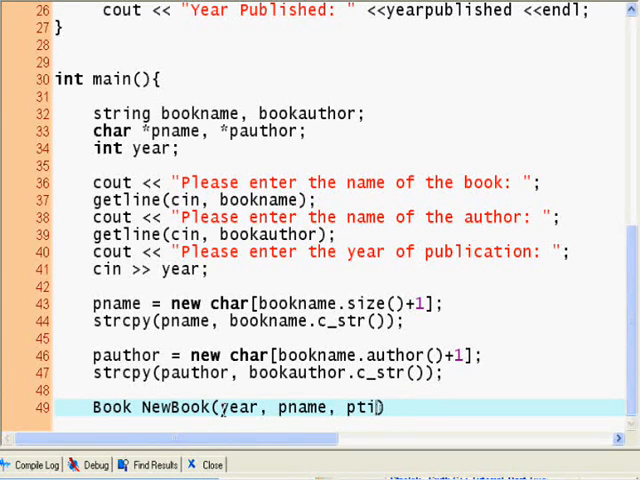
{"action": "type", "text": "author"}
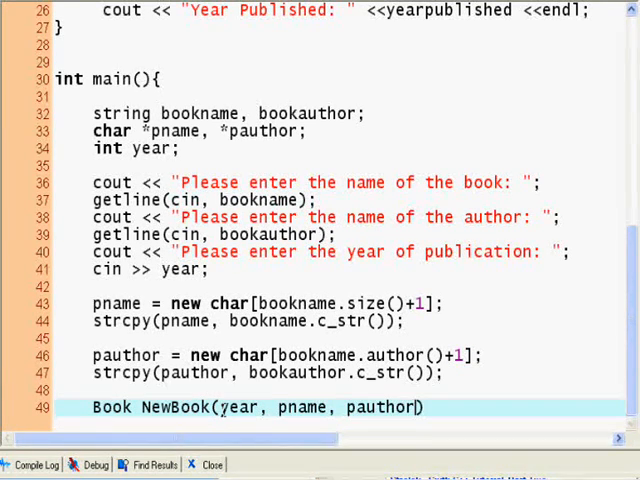
{"action": "left_click", "coordinate": [95, 389]}
{"action": "type", "text": ";"}
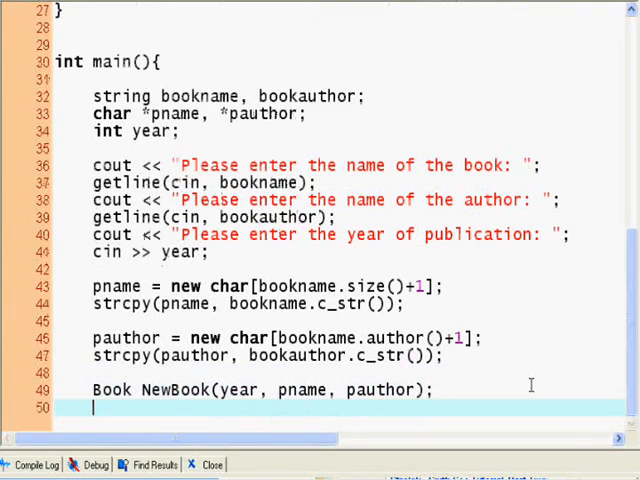
Call NewBook.ShowBook(), then add system("PAUSE >> void") and return 0; to end main
{"action": "type", "text": "New"}
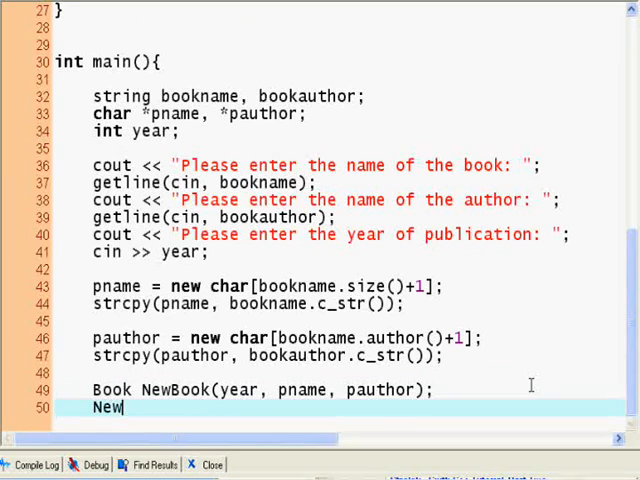
{"action": "type", "text": "Book."}
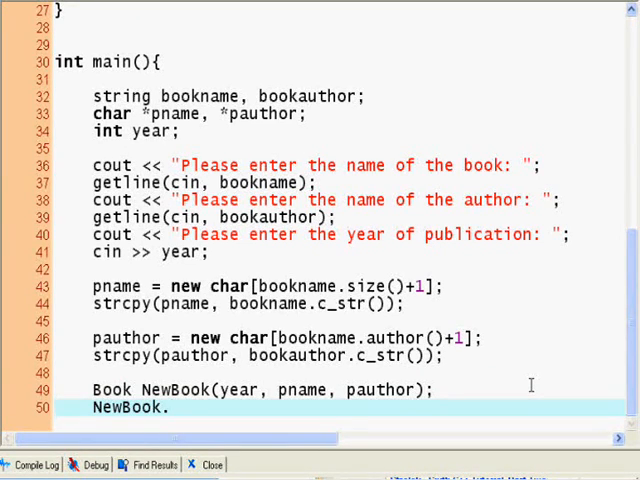
{"action": "type", "text": "S"}
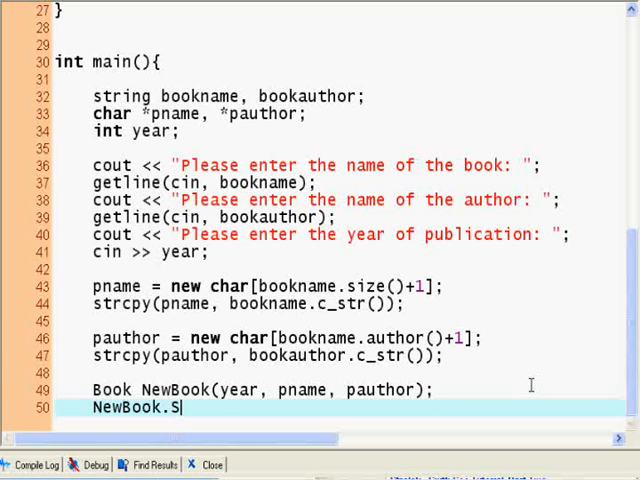
{"action": "type", "text": "howBook();"}
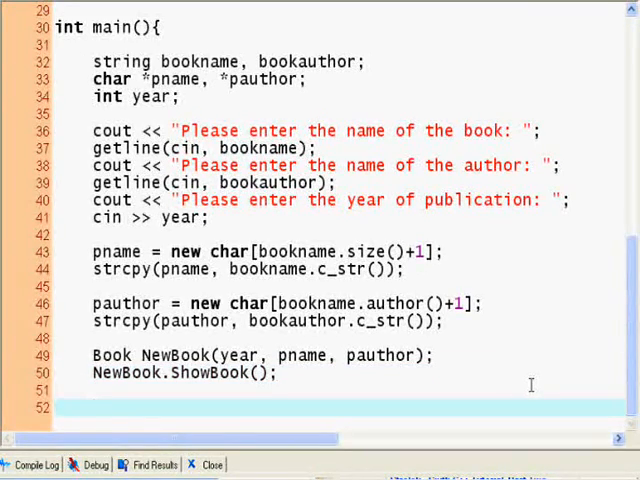
{"action": "left_click", "coordinate": [95, 407]}
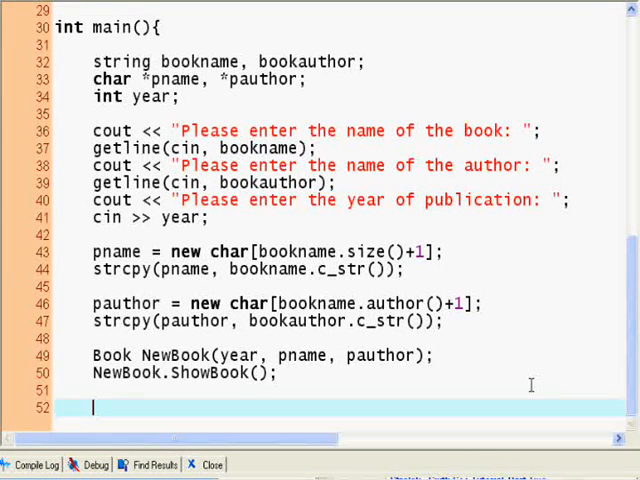
{"action": "type", "text": "system("}
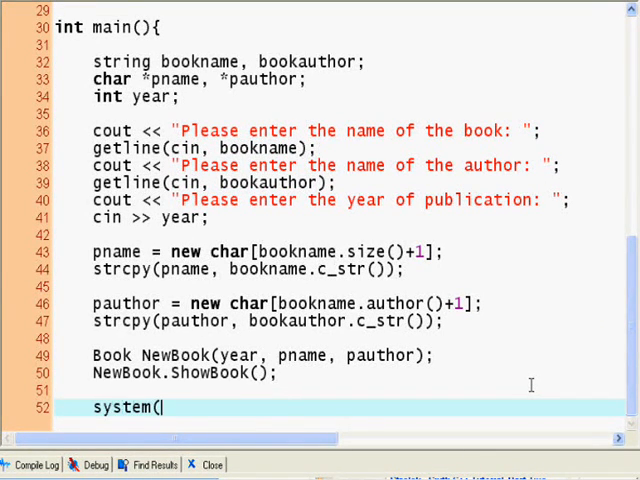
{"action": "type", "text": "\"PAUSE >\""}
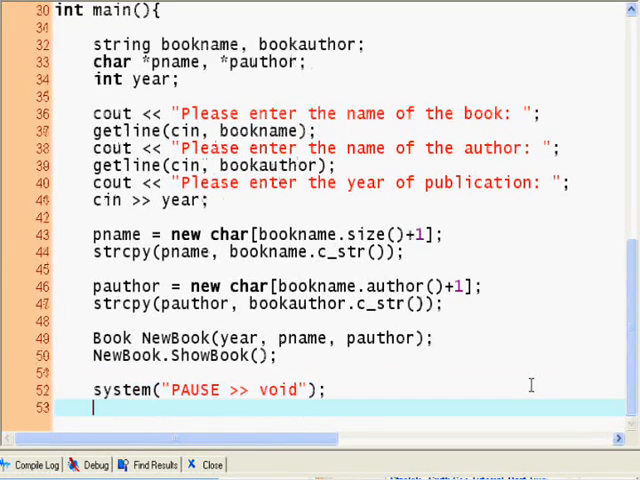
{"action": "type", "text": "return 0;"}
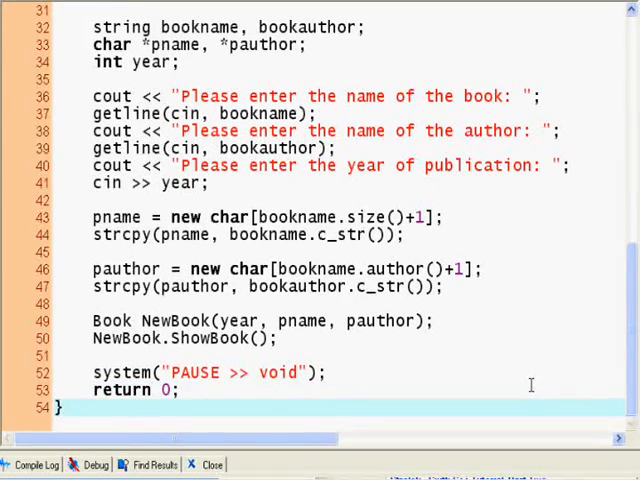
{"action": "scroll", "scroll_direction": "up", "scroll_amount": 3}
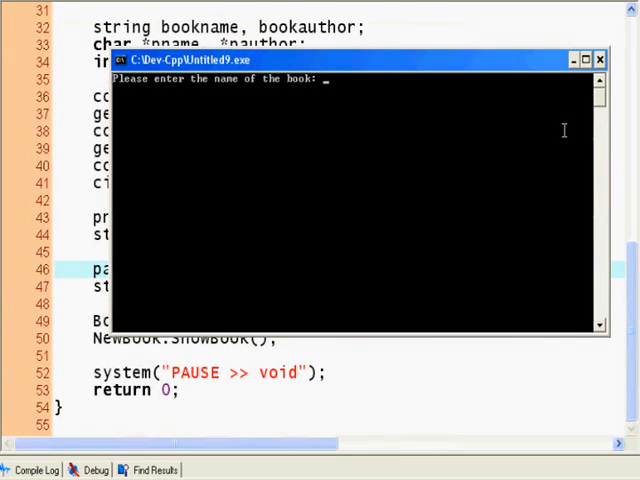
Enter "Little Red Riding Hood" and "John Irving", then start typing the year
{"action": "type", "text": "L"}
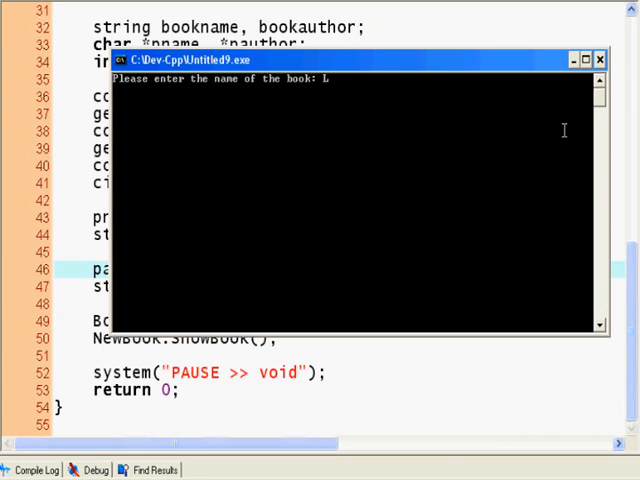
{"action": "type", "text": "ittle Red Riding Hood"}
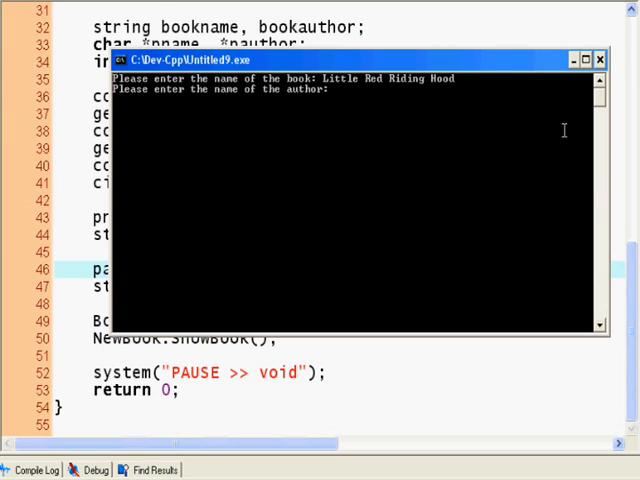
{"action": "type", "text": "John L"}
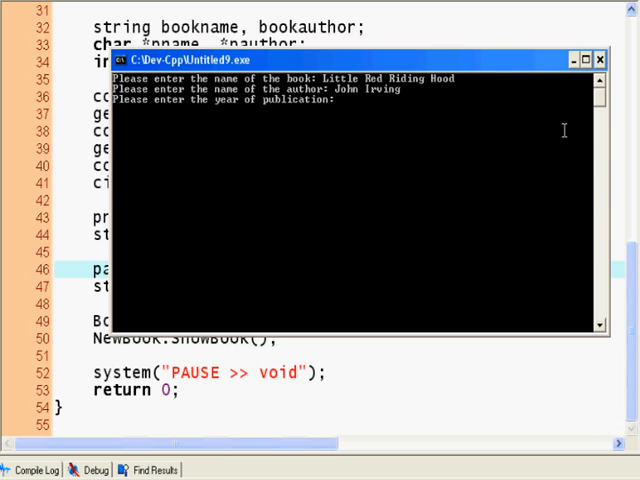
{"action": "type", "text": "199"}
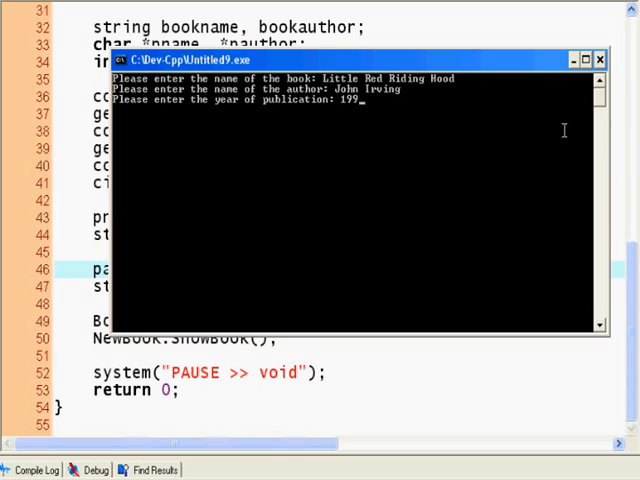